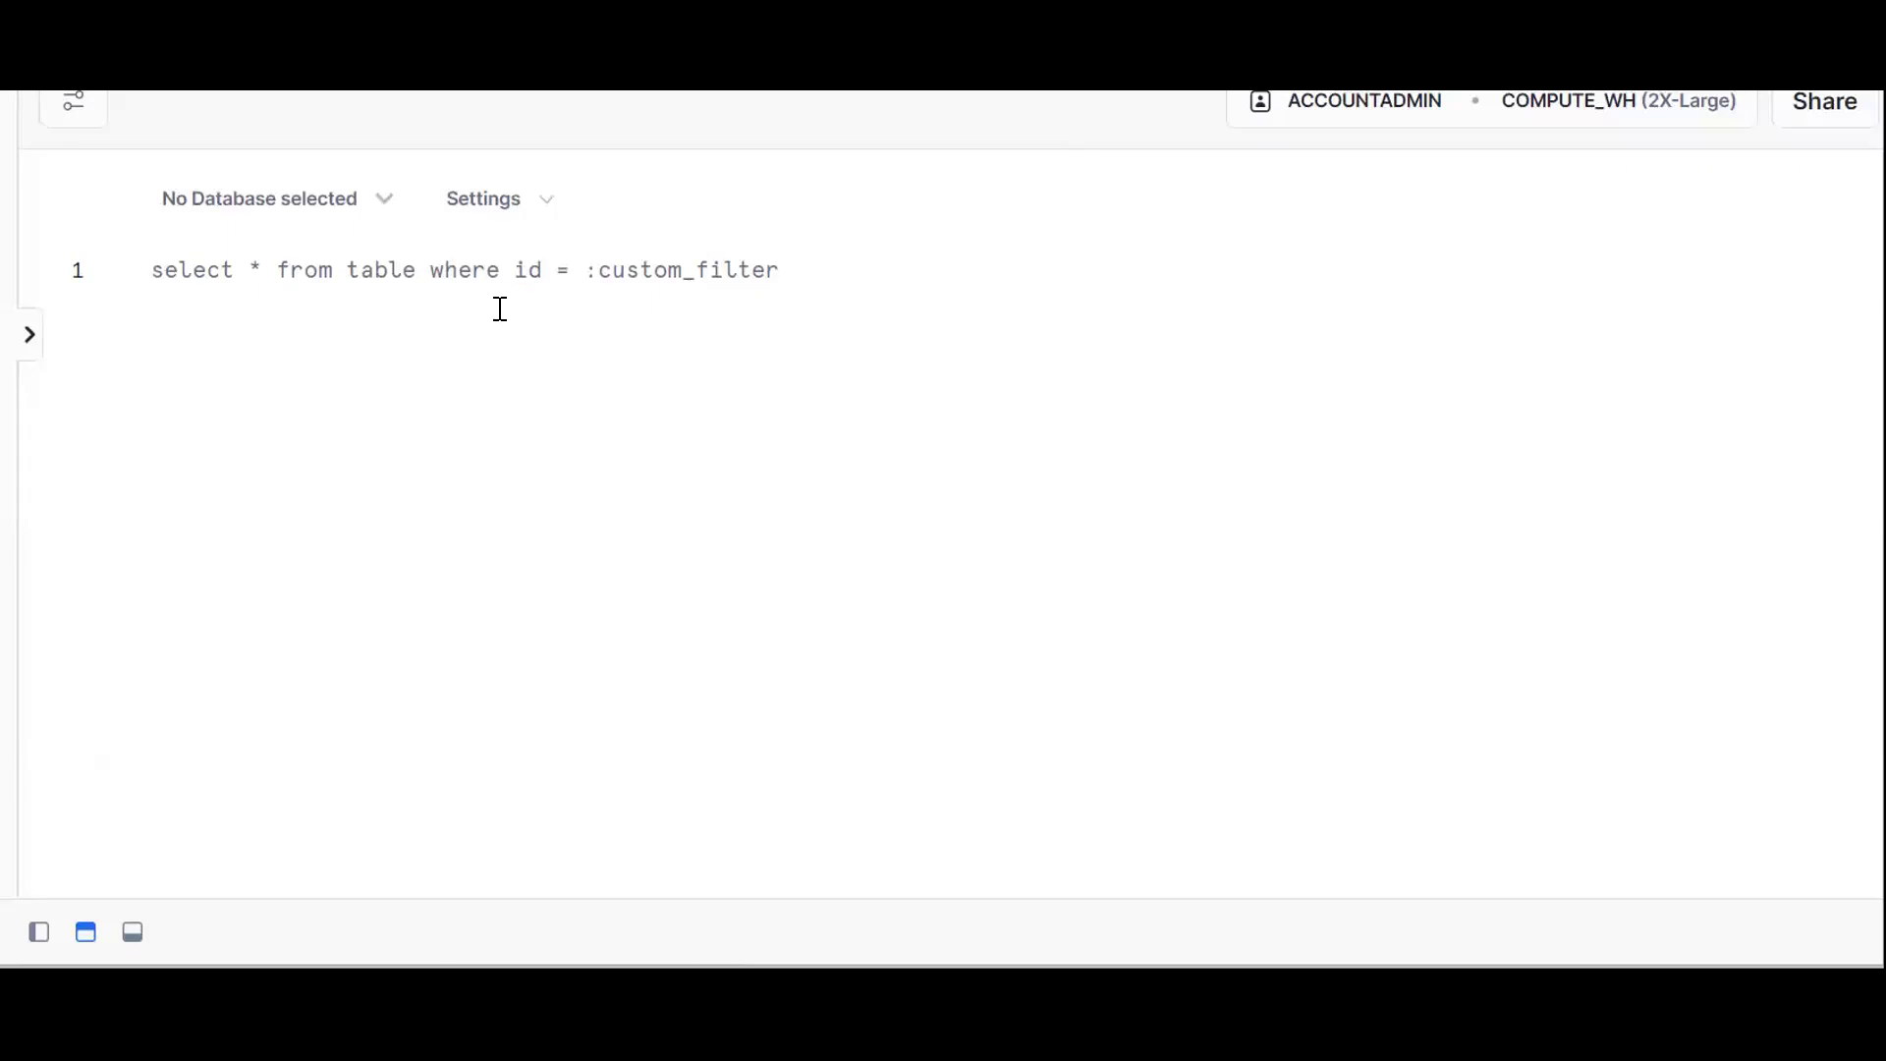
# Run CREATE DATABASE DEV111_DB; then CREATE SCHEMA SC; in the worksheet.
pyautogui.write('CREATE DATABASE D')
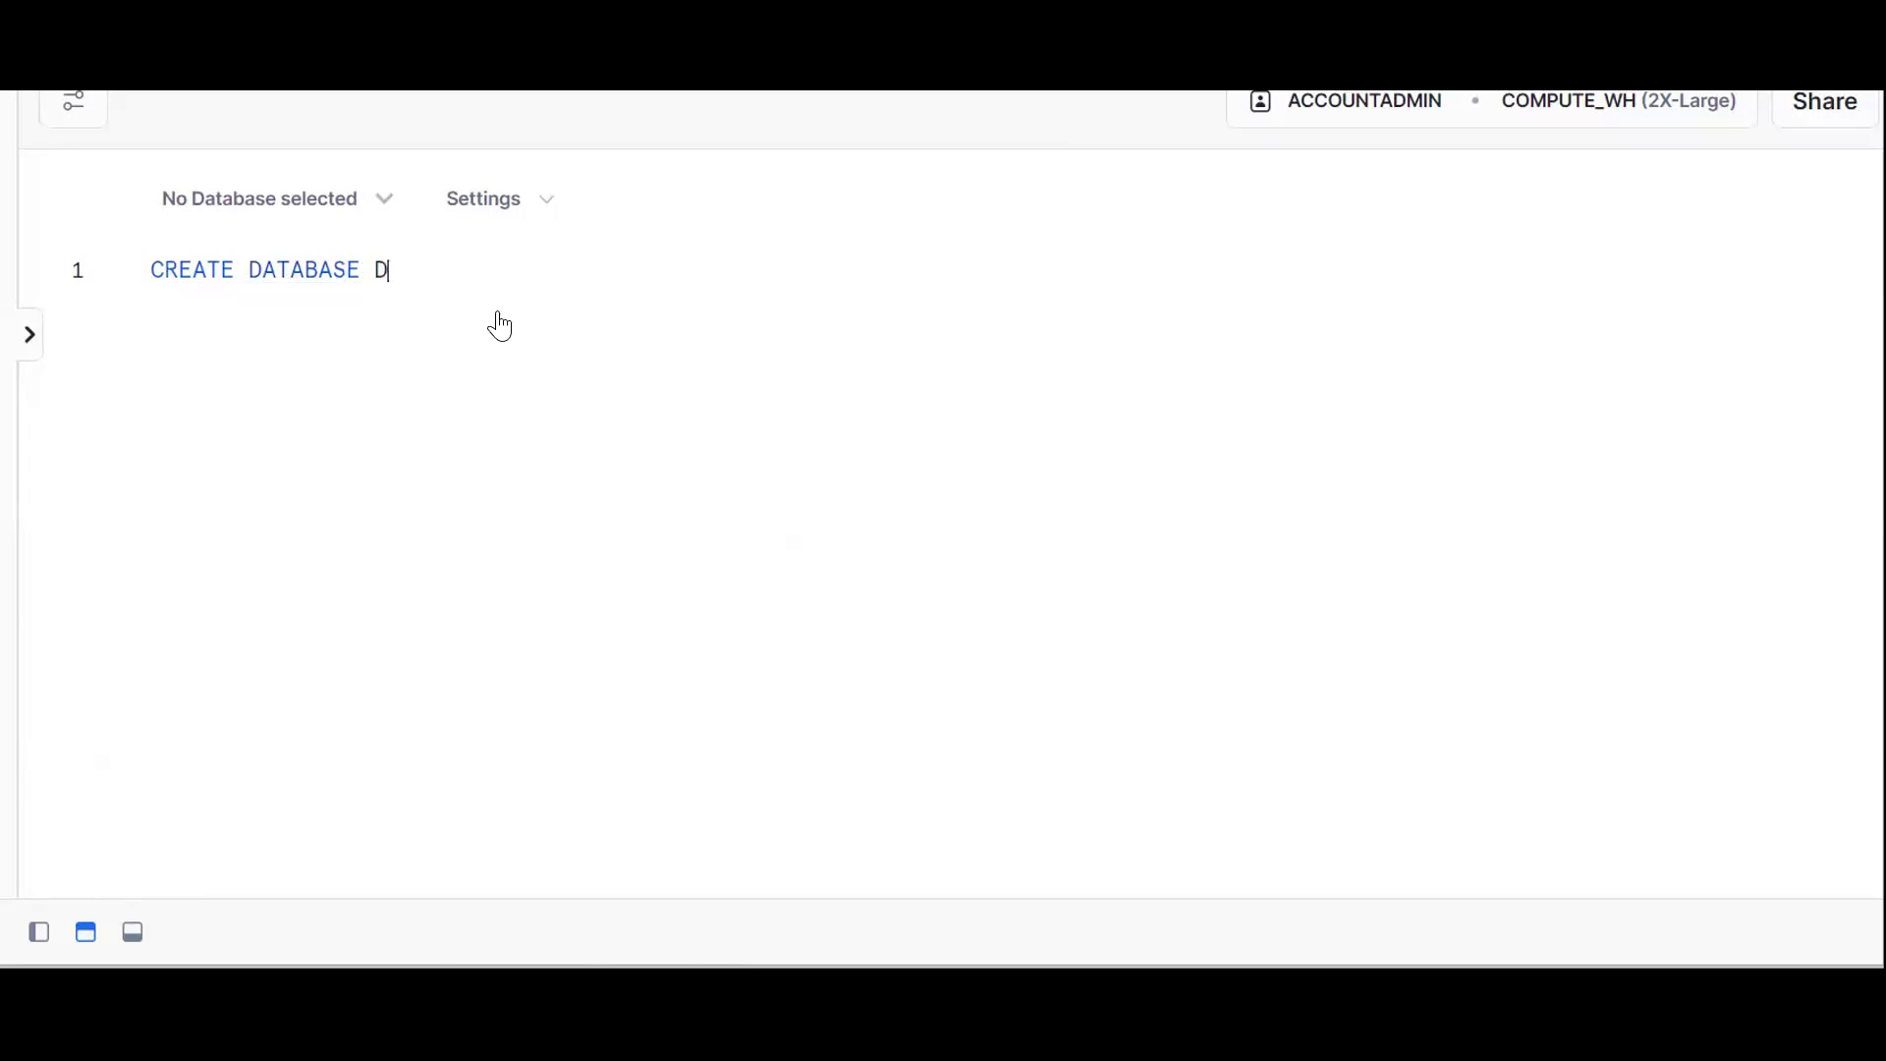
pyautogui.write('EV111_DB;')
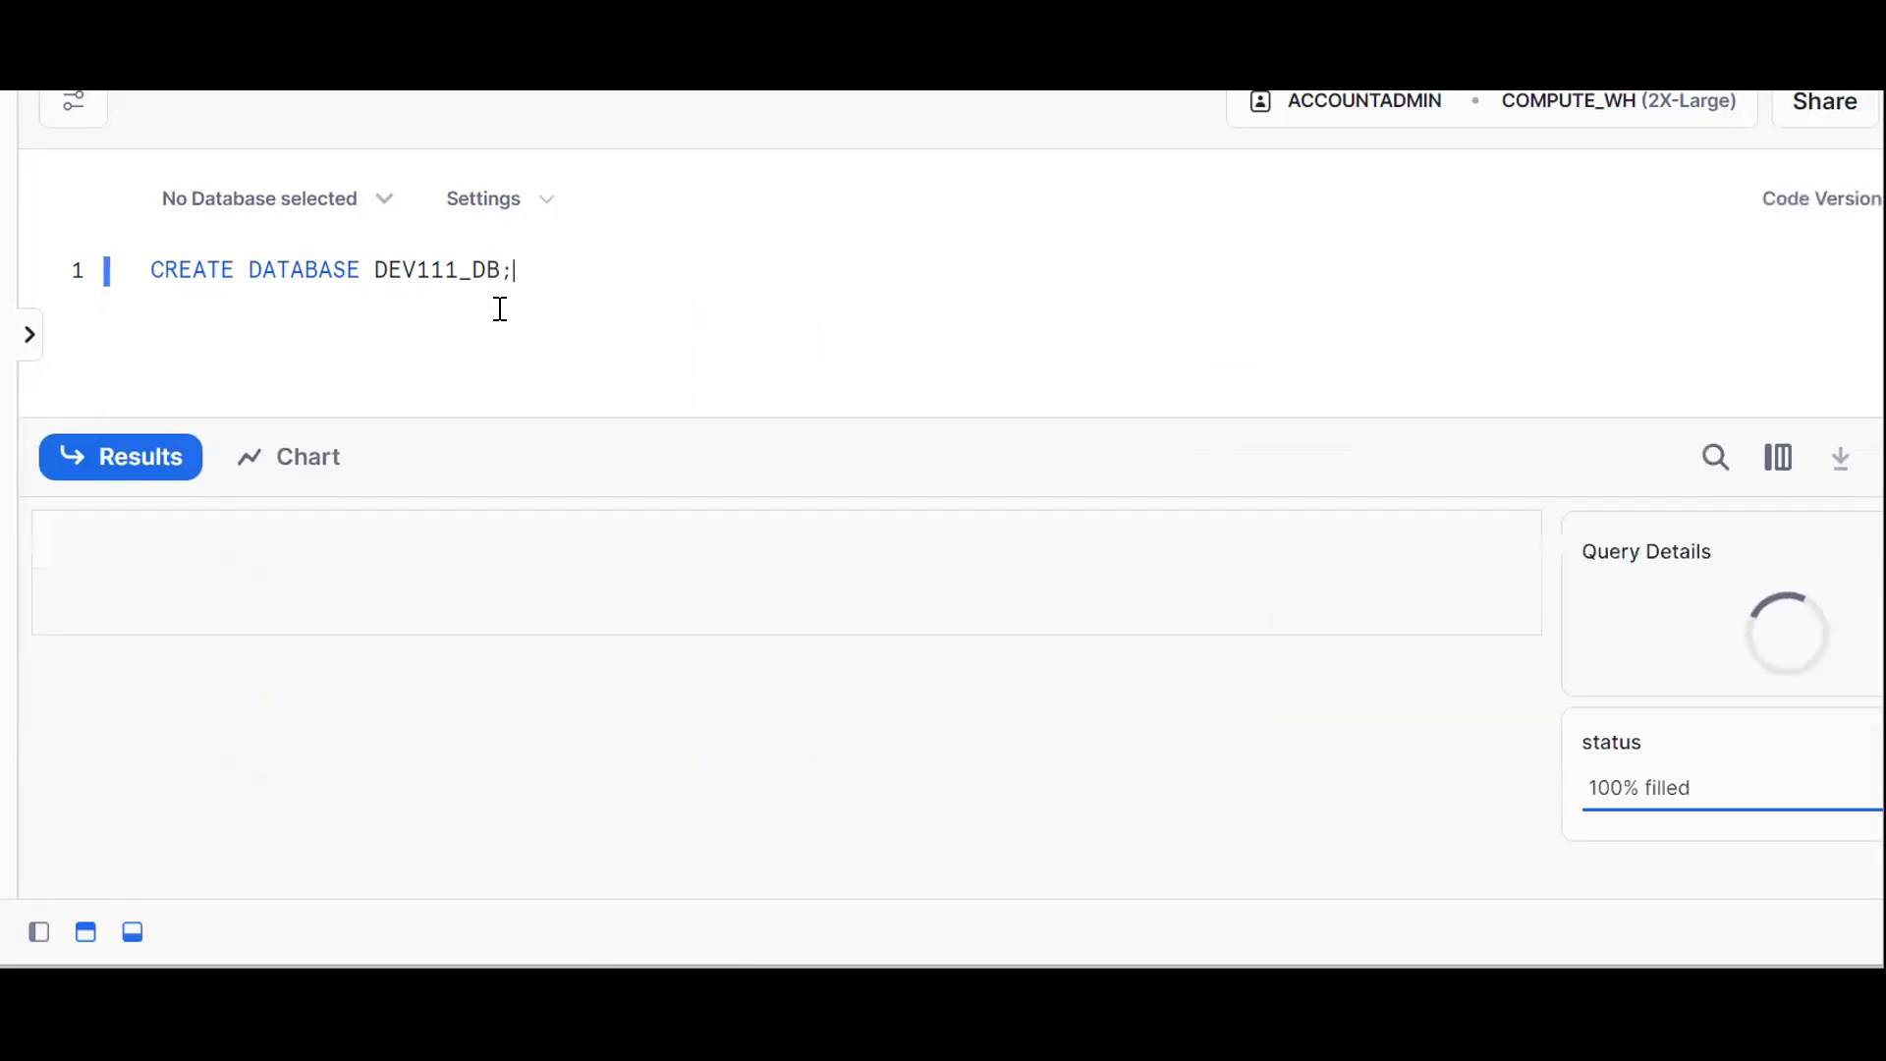
pyautogui.write('CREATE SCHEMA SC;')
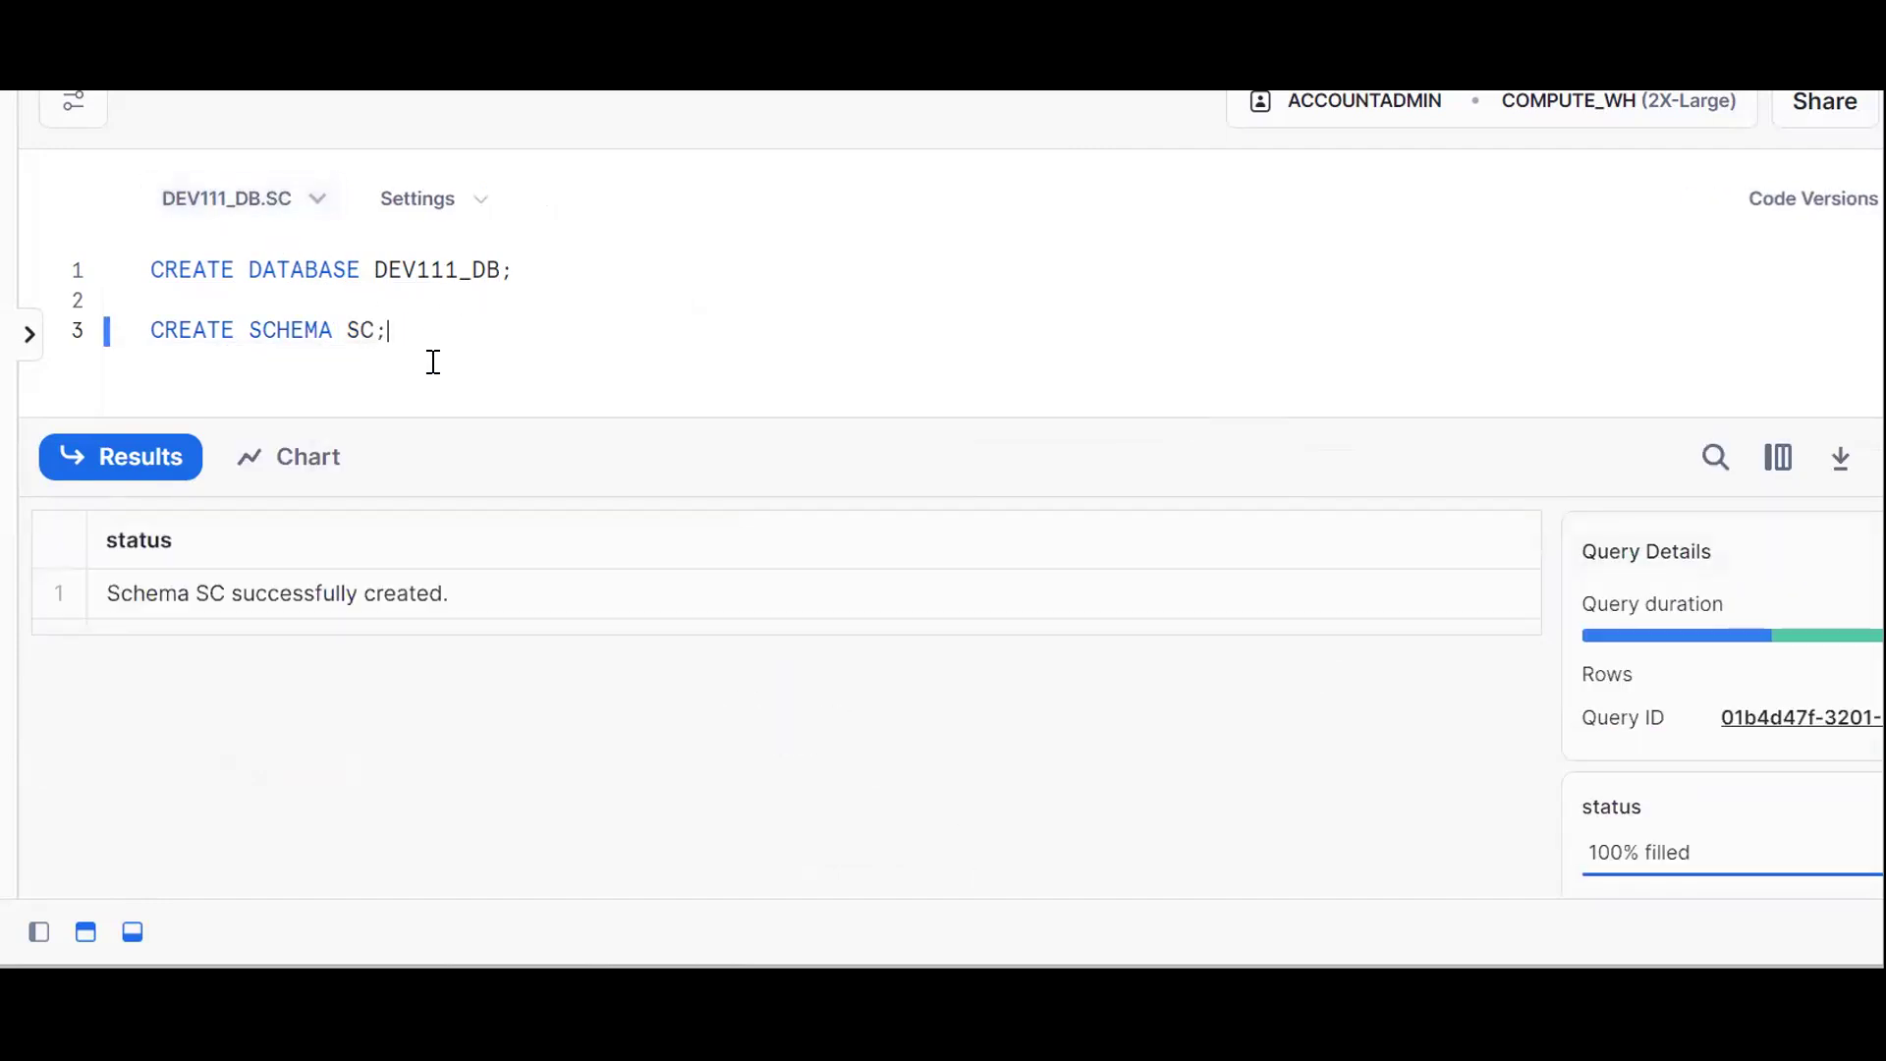
# Run CREATE TABLE EMP(ID NUMBER, NAME VARCHAR); in the worksheet.
pyautogui.write('CREAT')
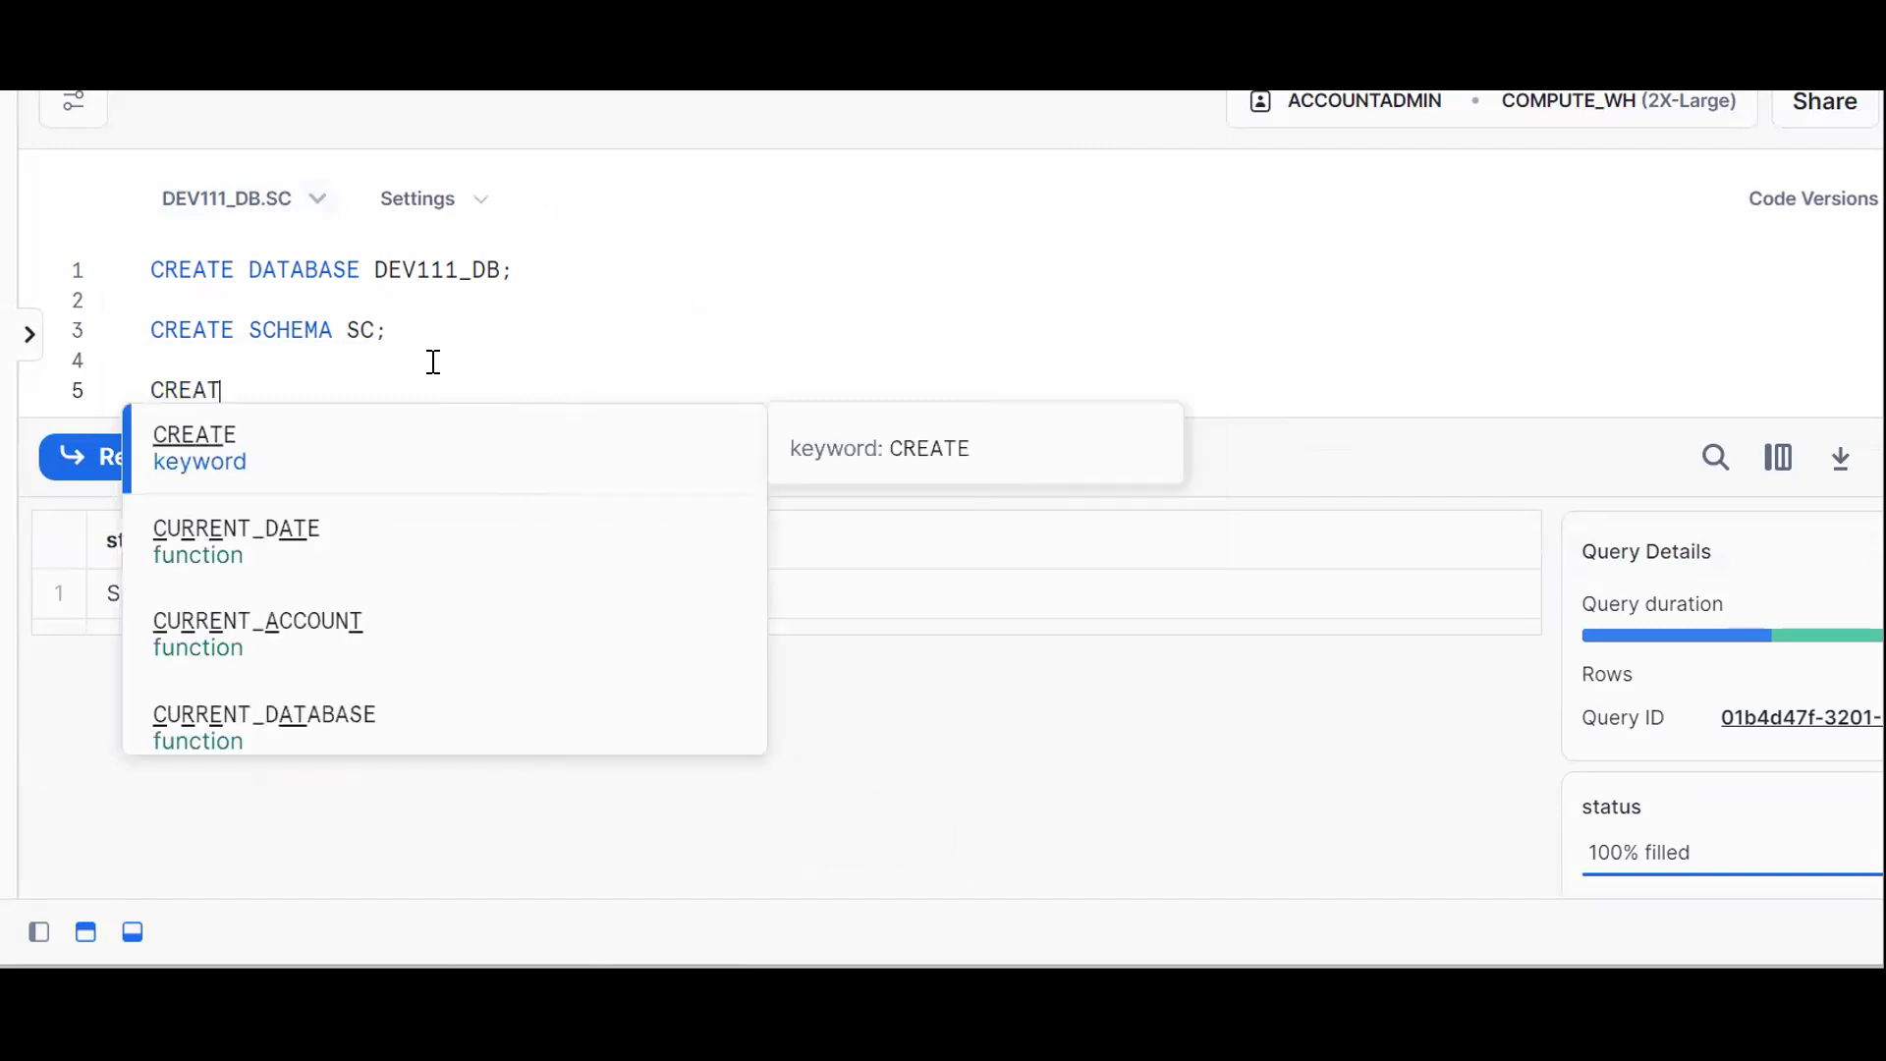
pyautogui.write('CREATE TABLE')
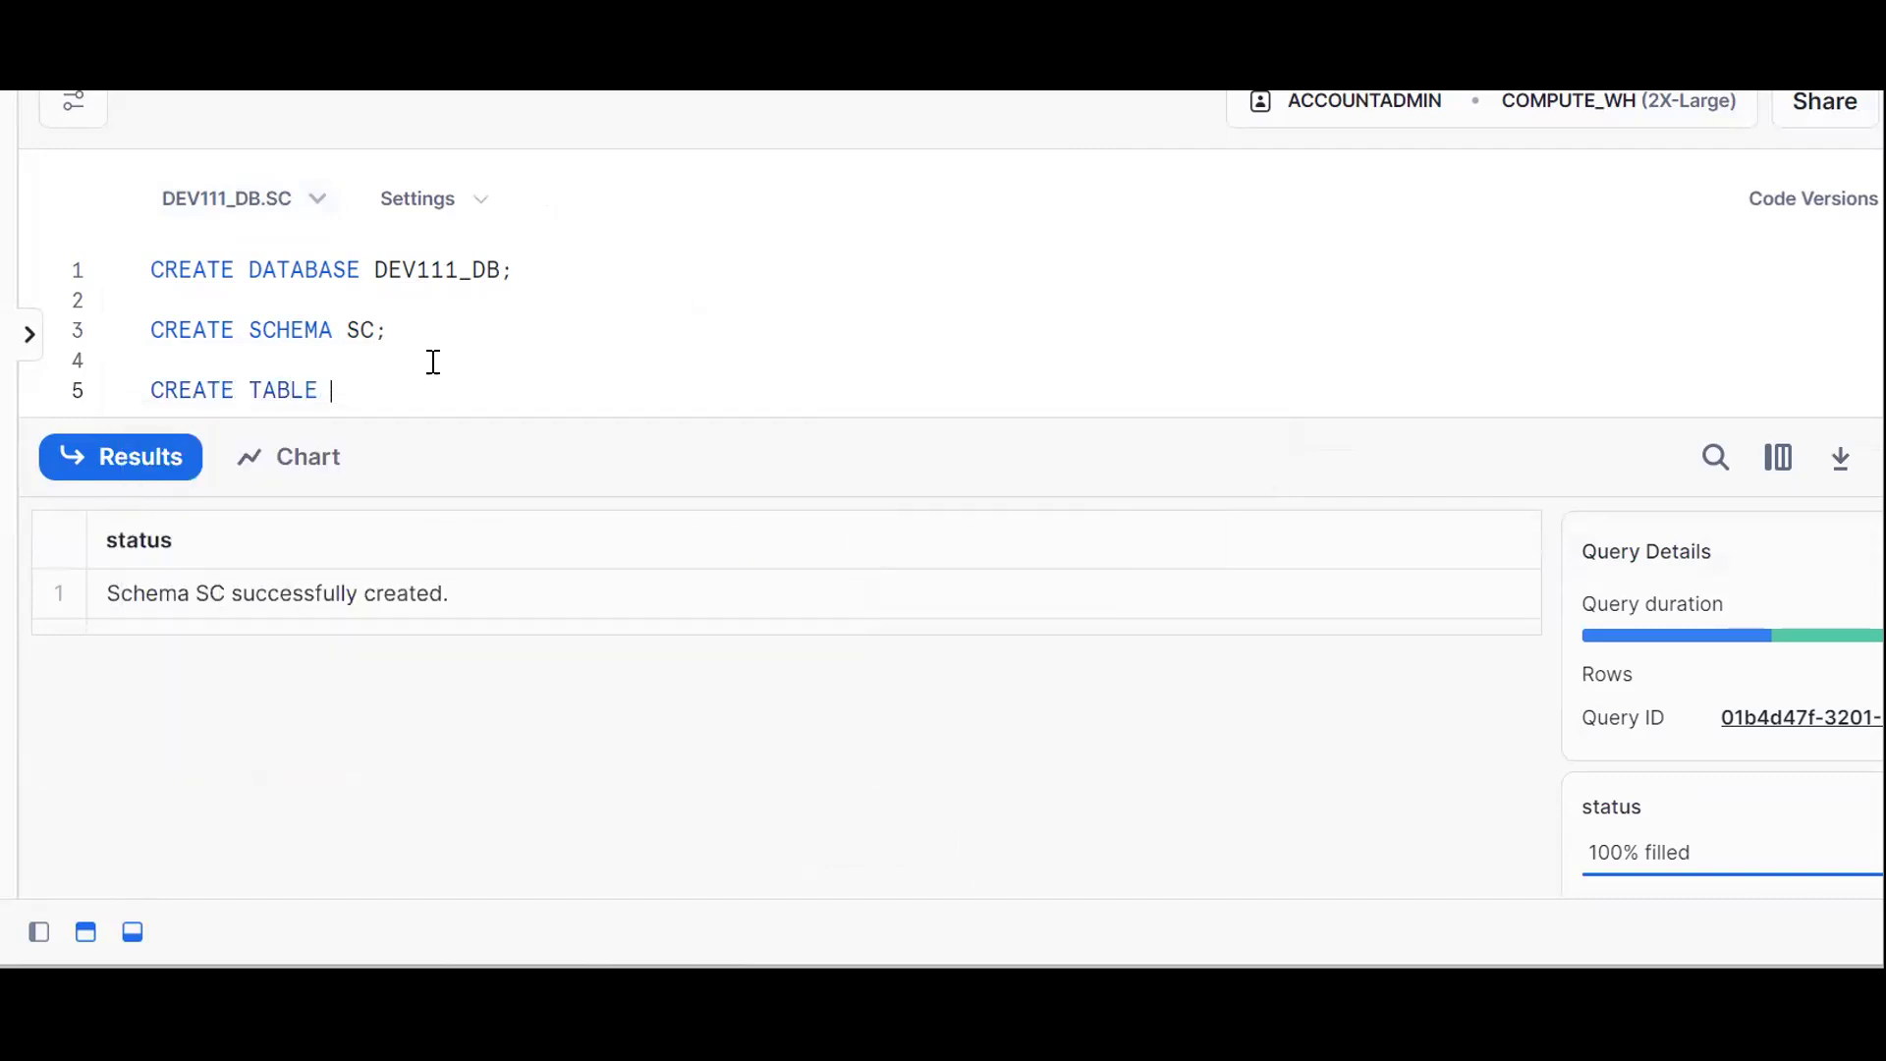
pyautogui.write('EMP()')
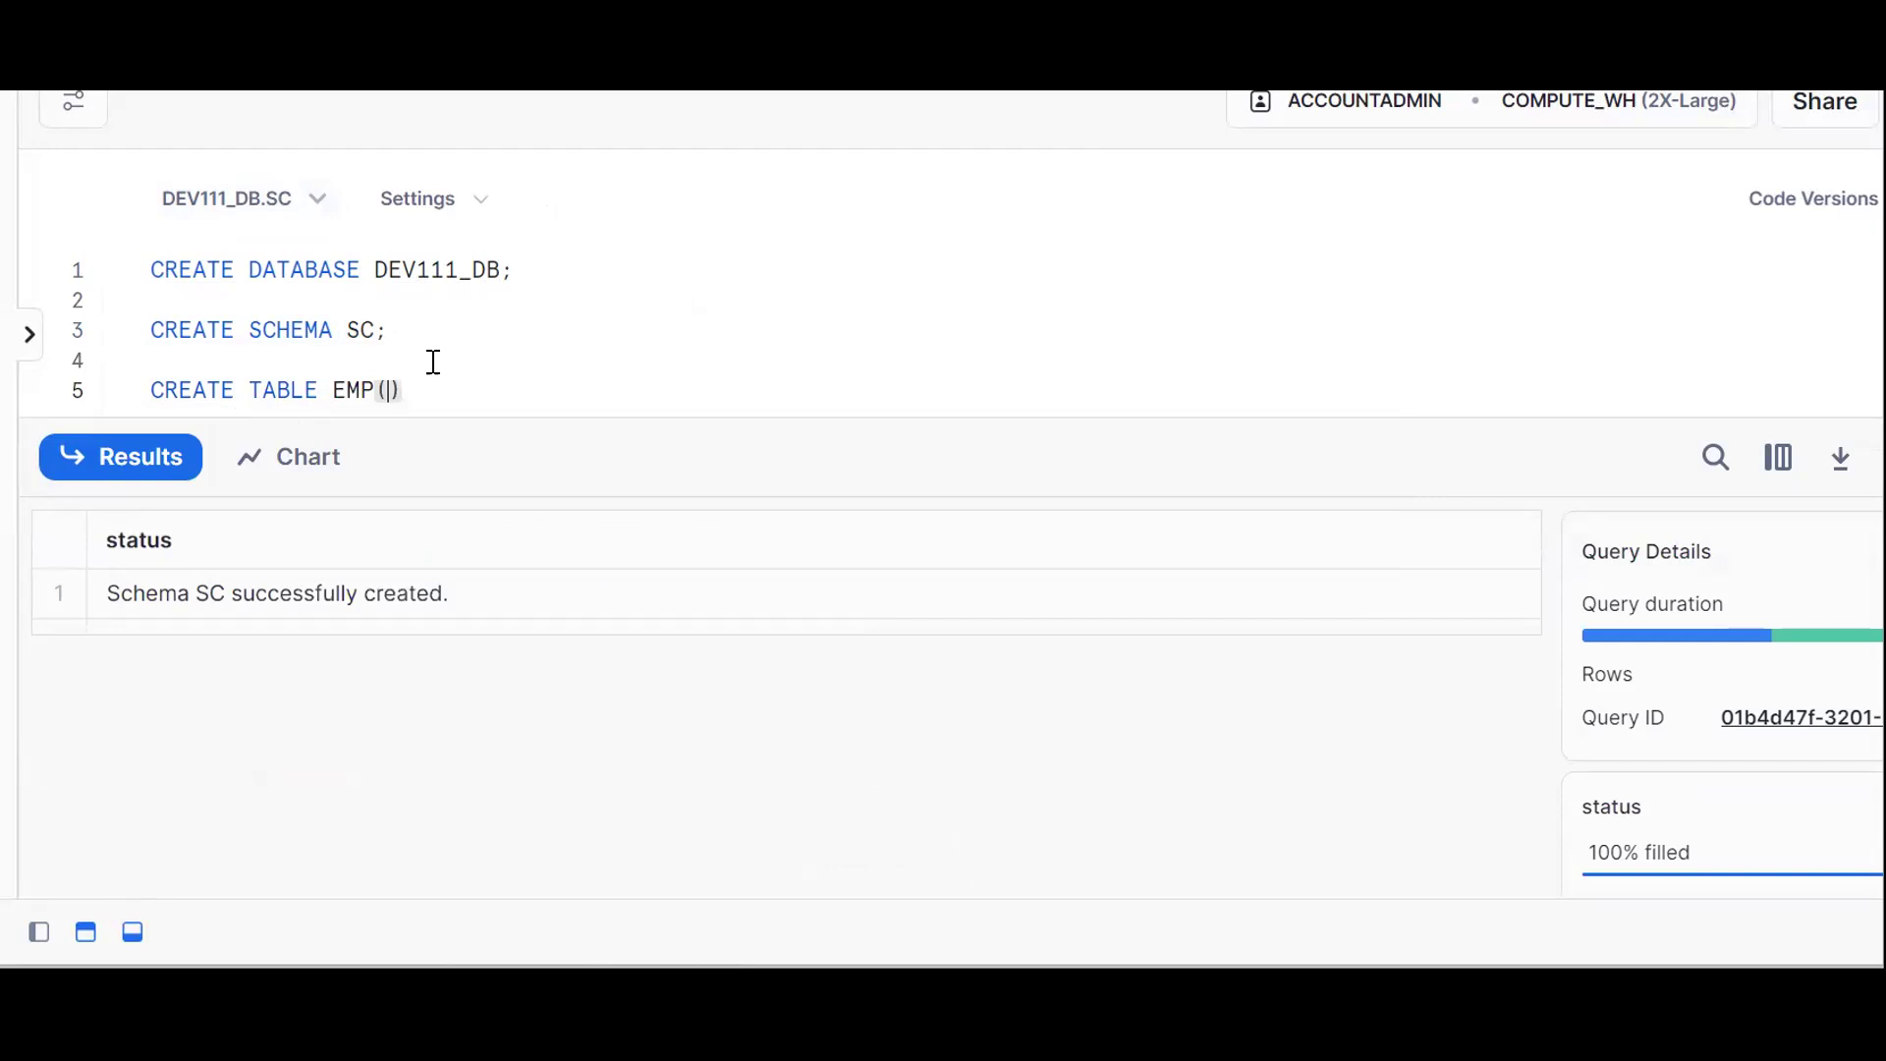
pyautogui.write('ID  NUMBE')
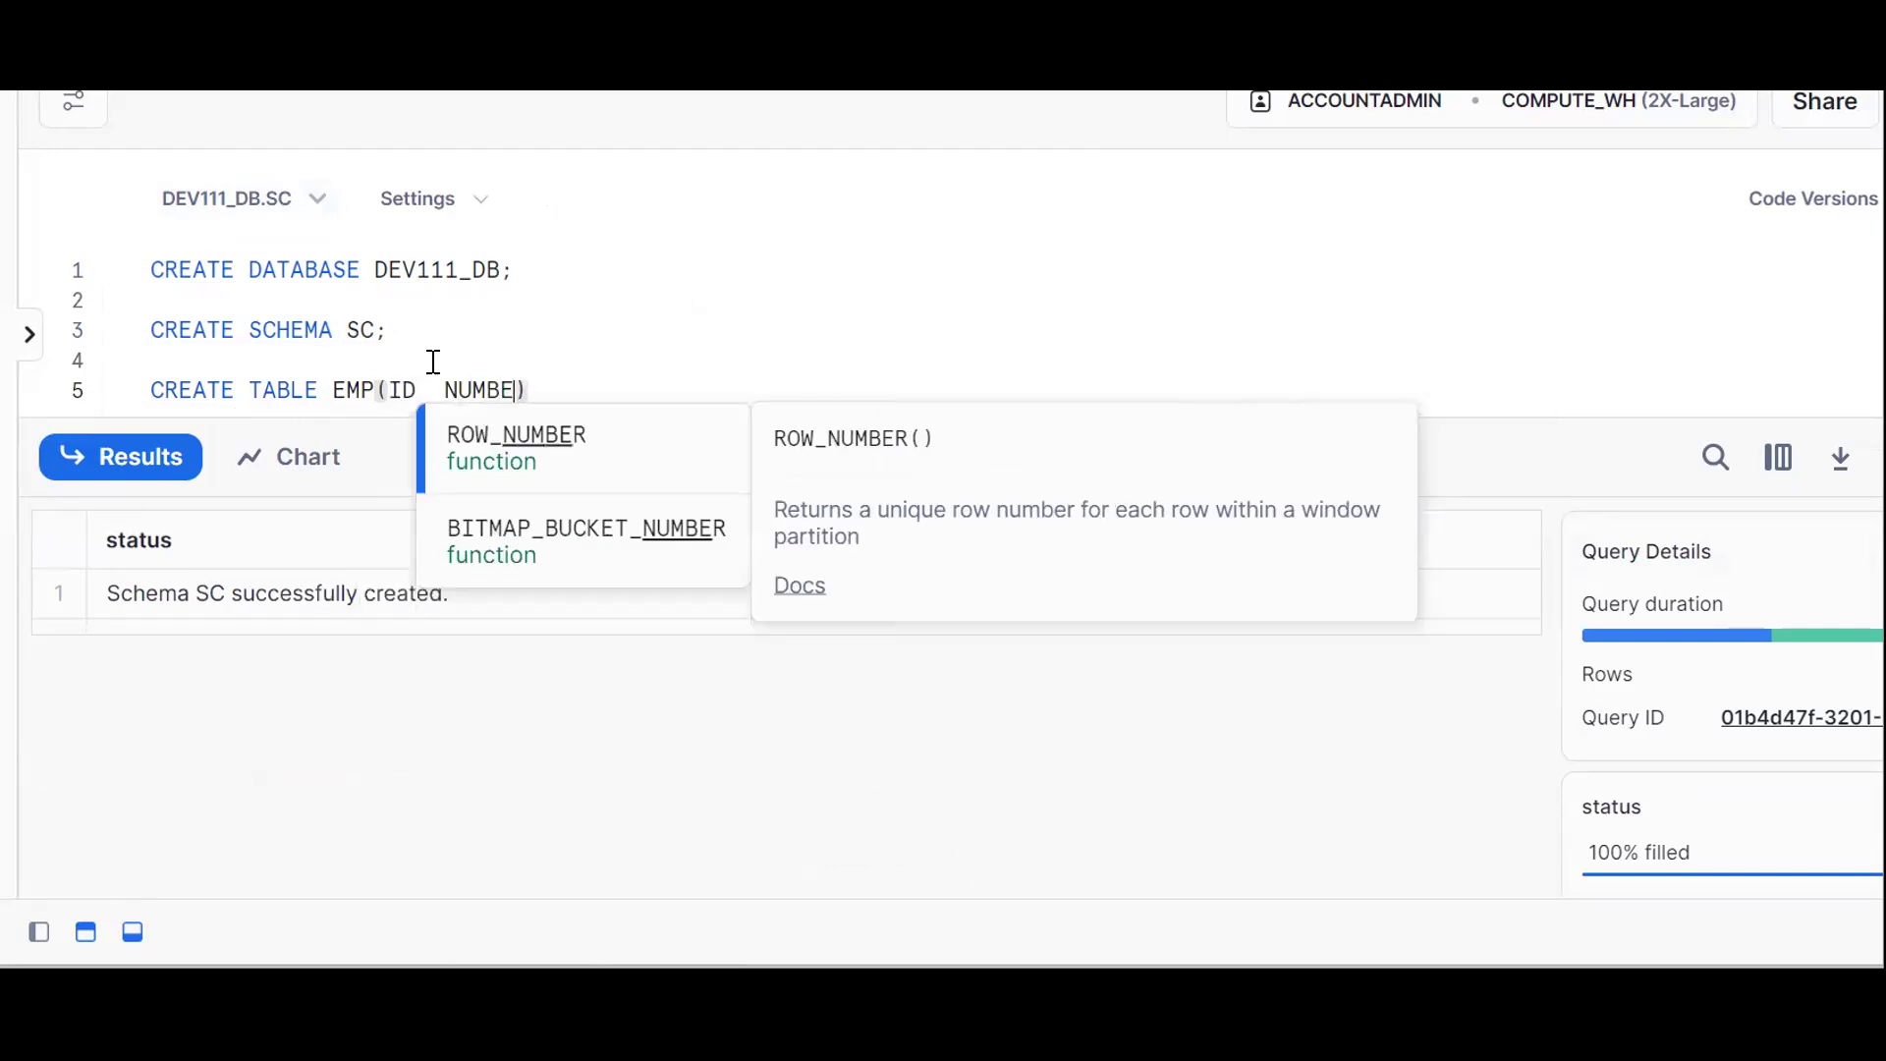
pyautogui.write(',NAME VAR')
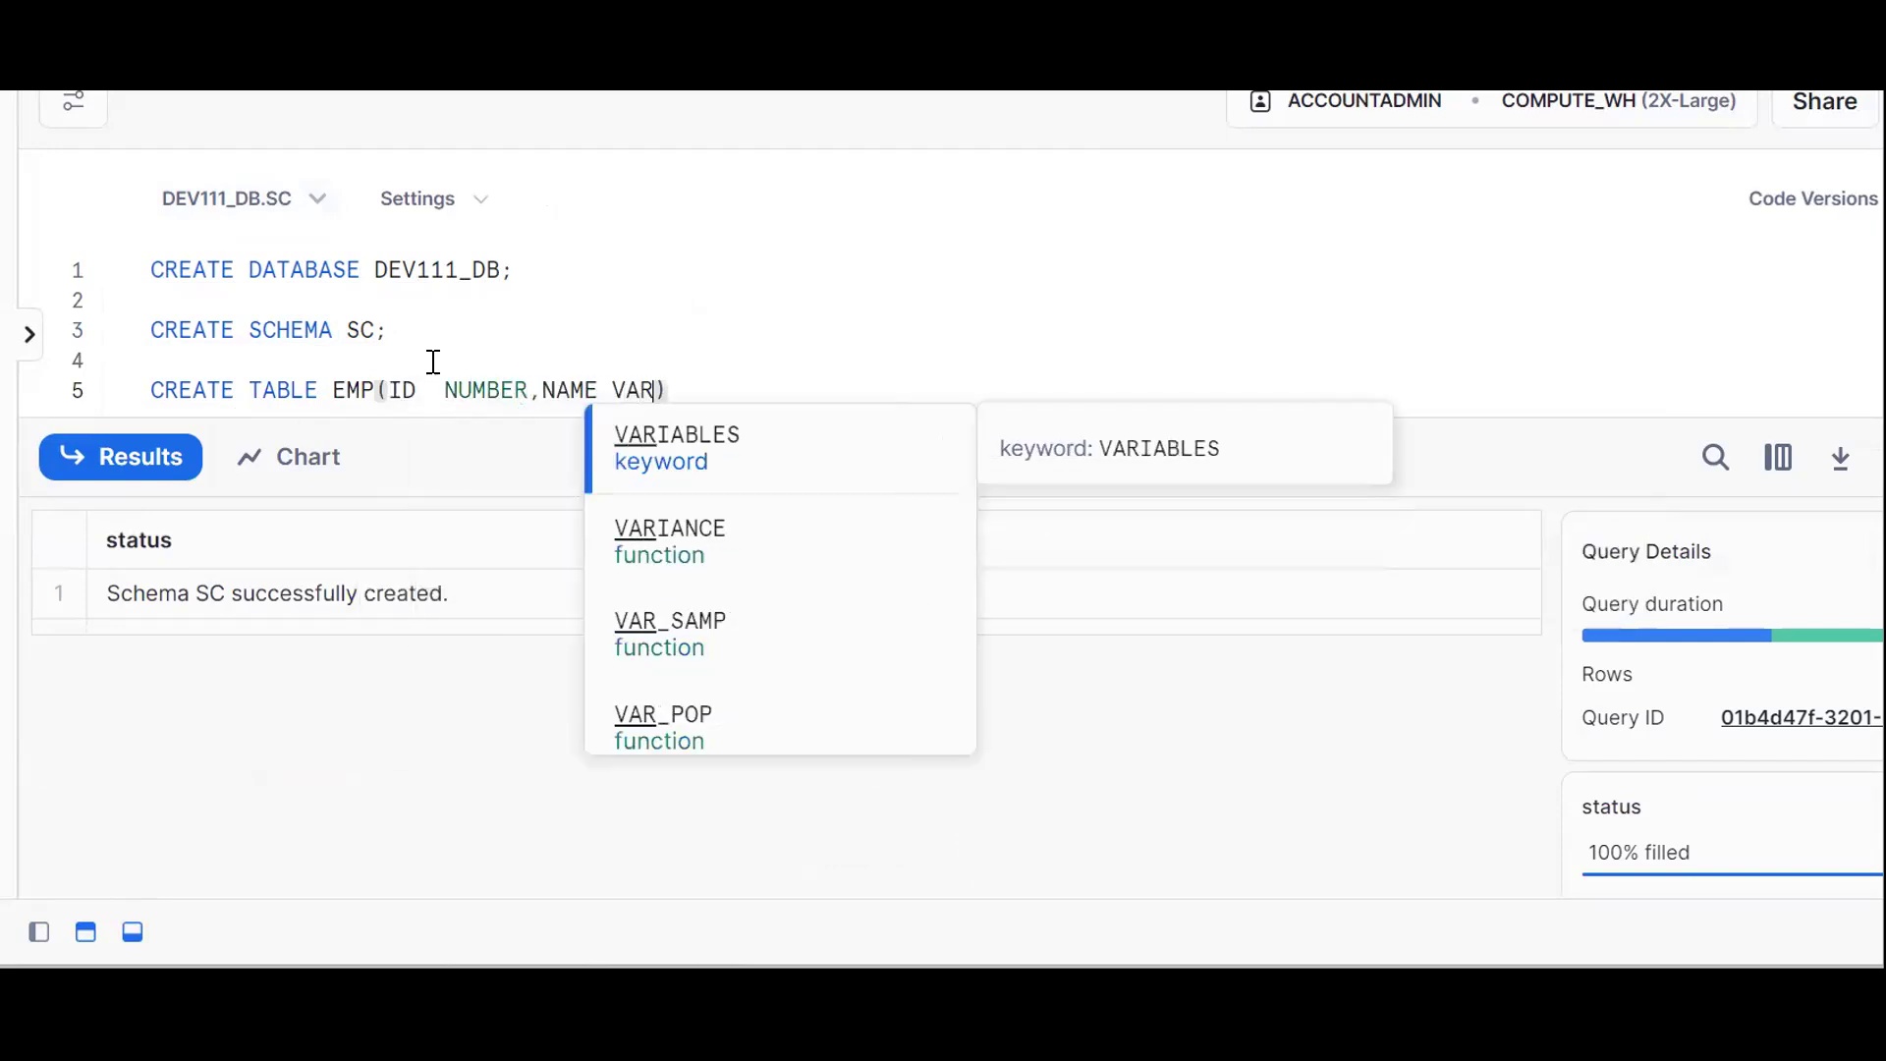
pyautogui.write('CHAR);')
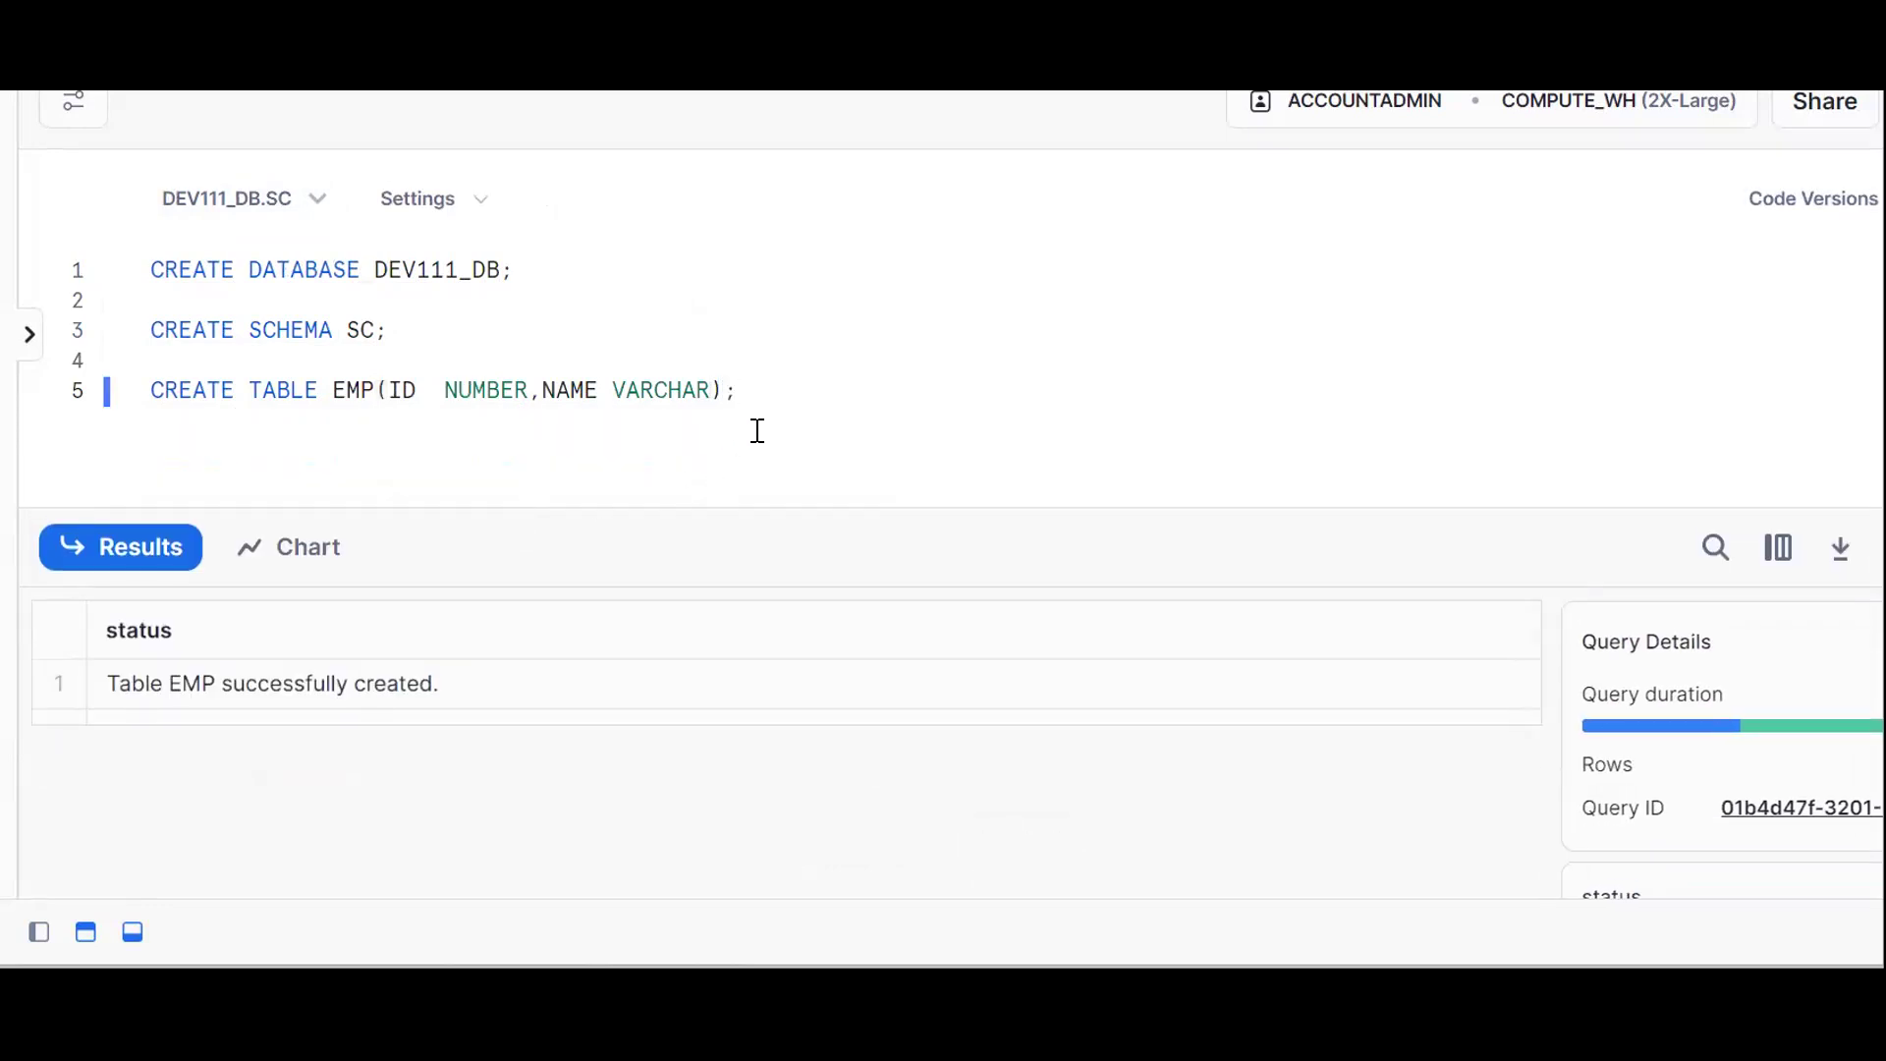
# Insert row ID 1, 'PRAVEEN' into EMP, then run SELECT * FROM EMP.
pyautogui.write('INSERT I')
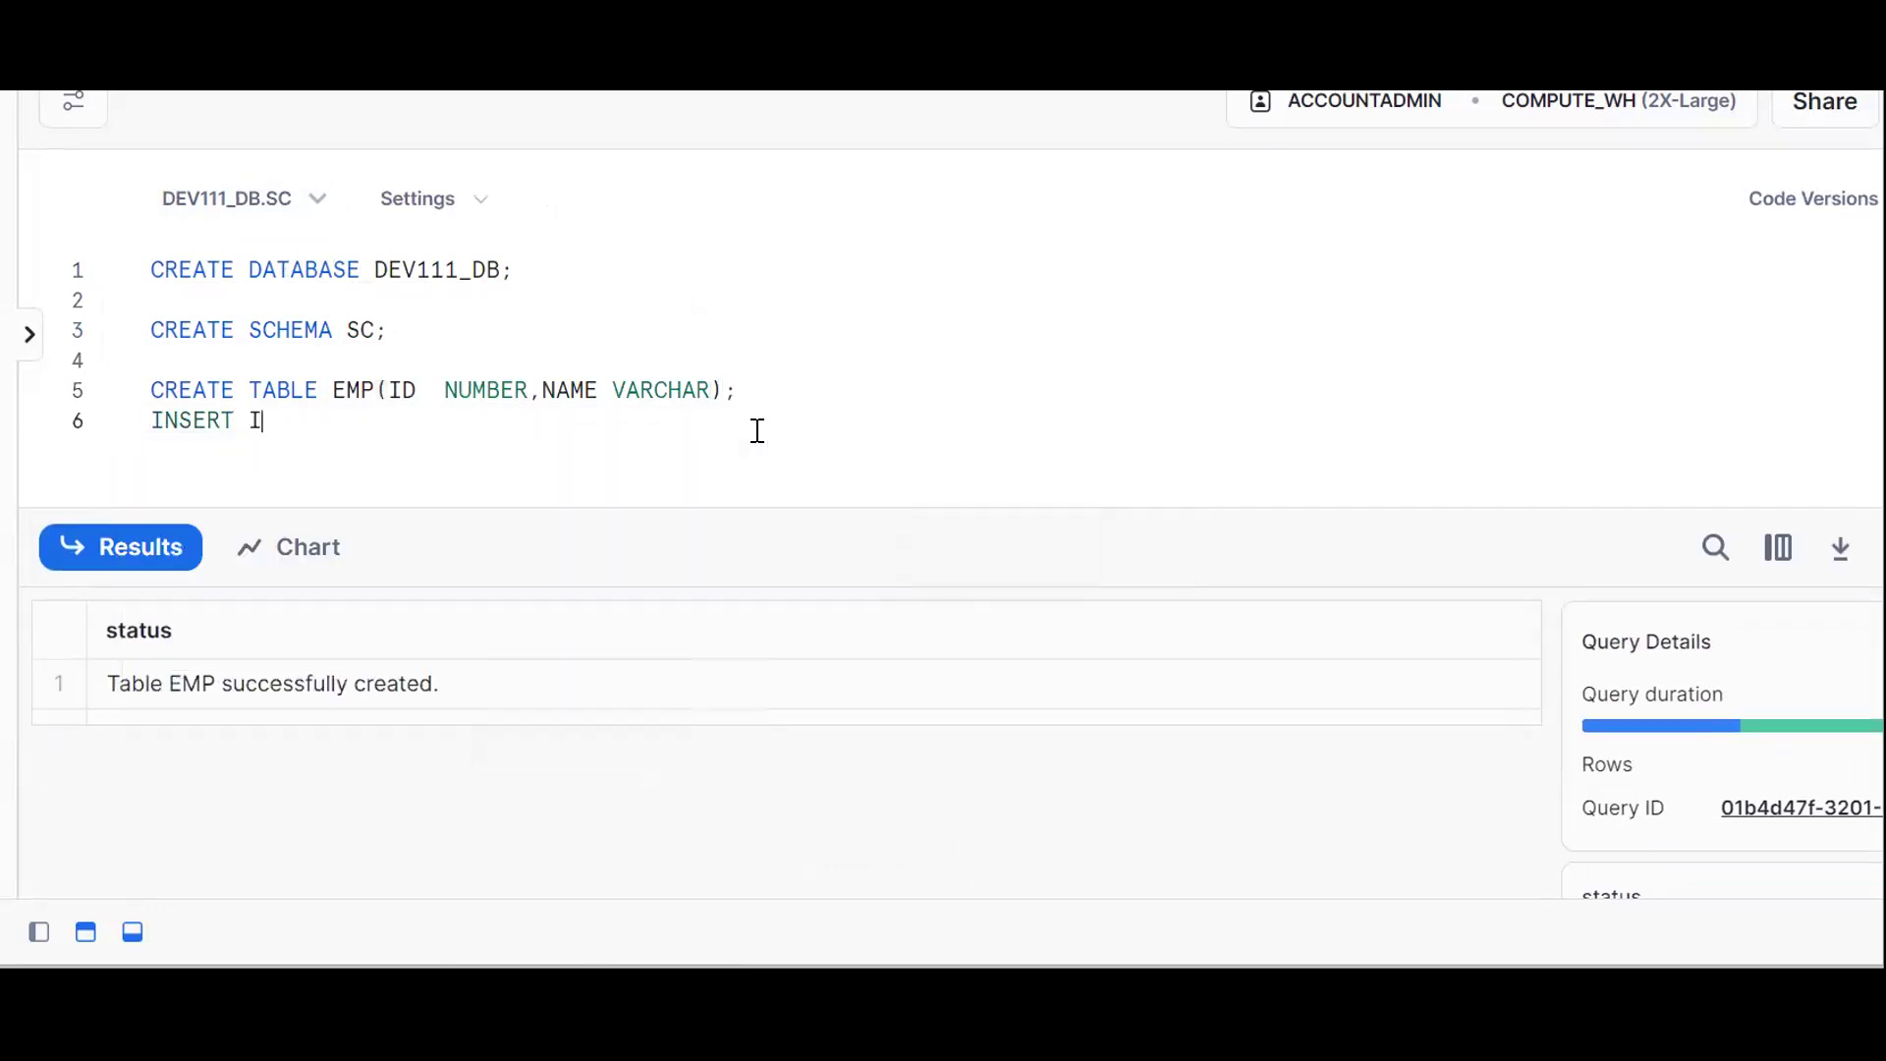
pyautogui.write('NTO EMP VALUES(1)')
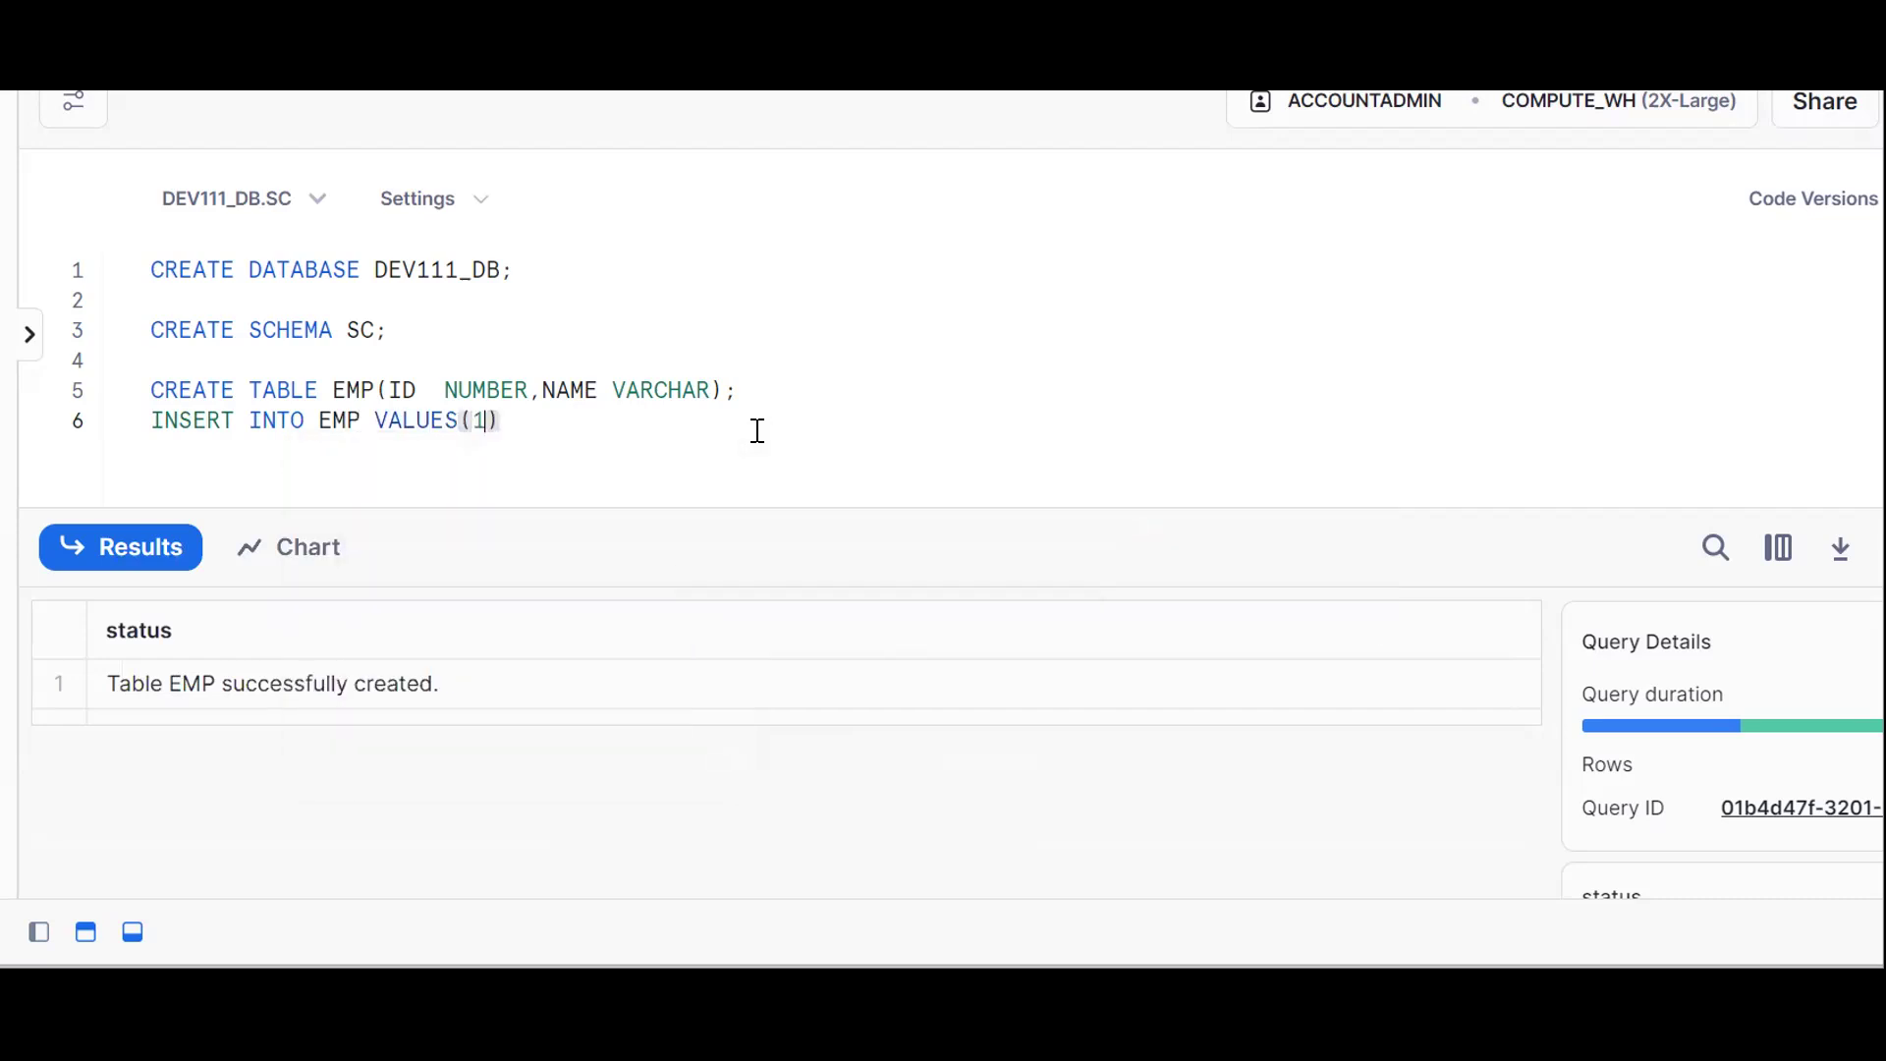
pyautogui.write(",'PRAVEEN'")
pyautogui.write('SELECT')
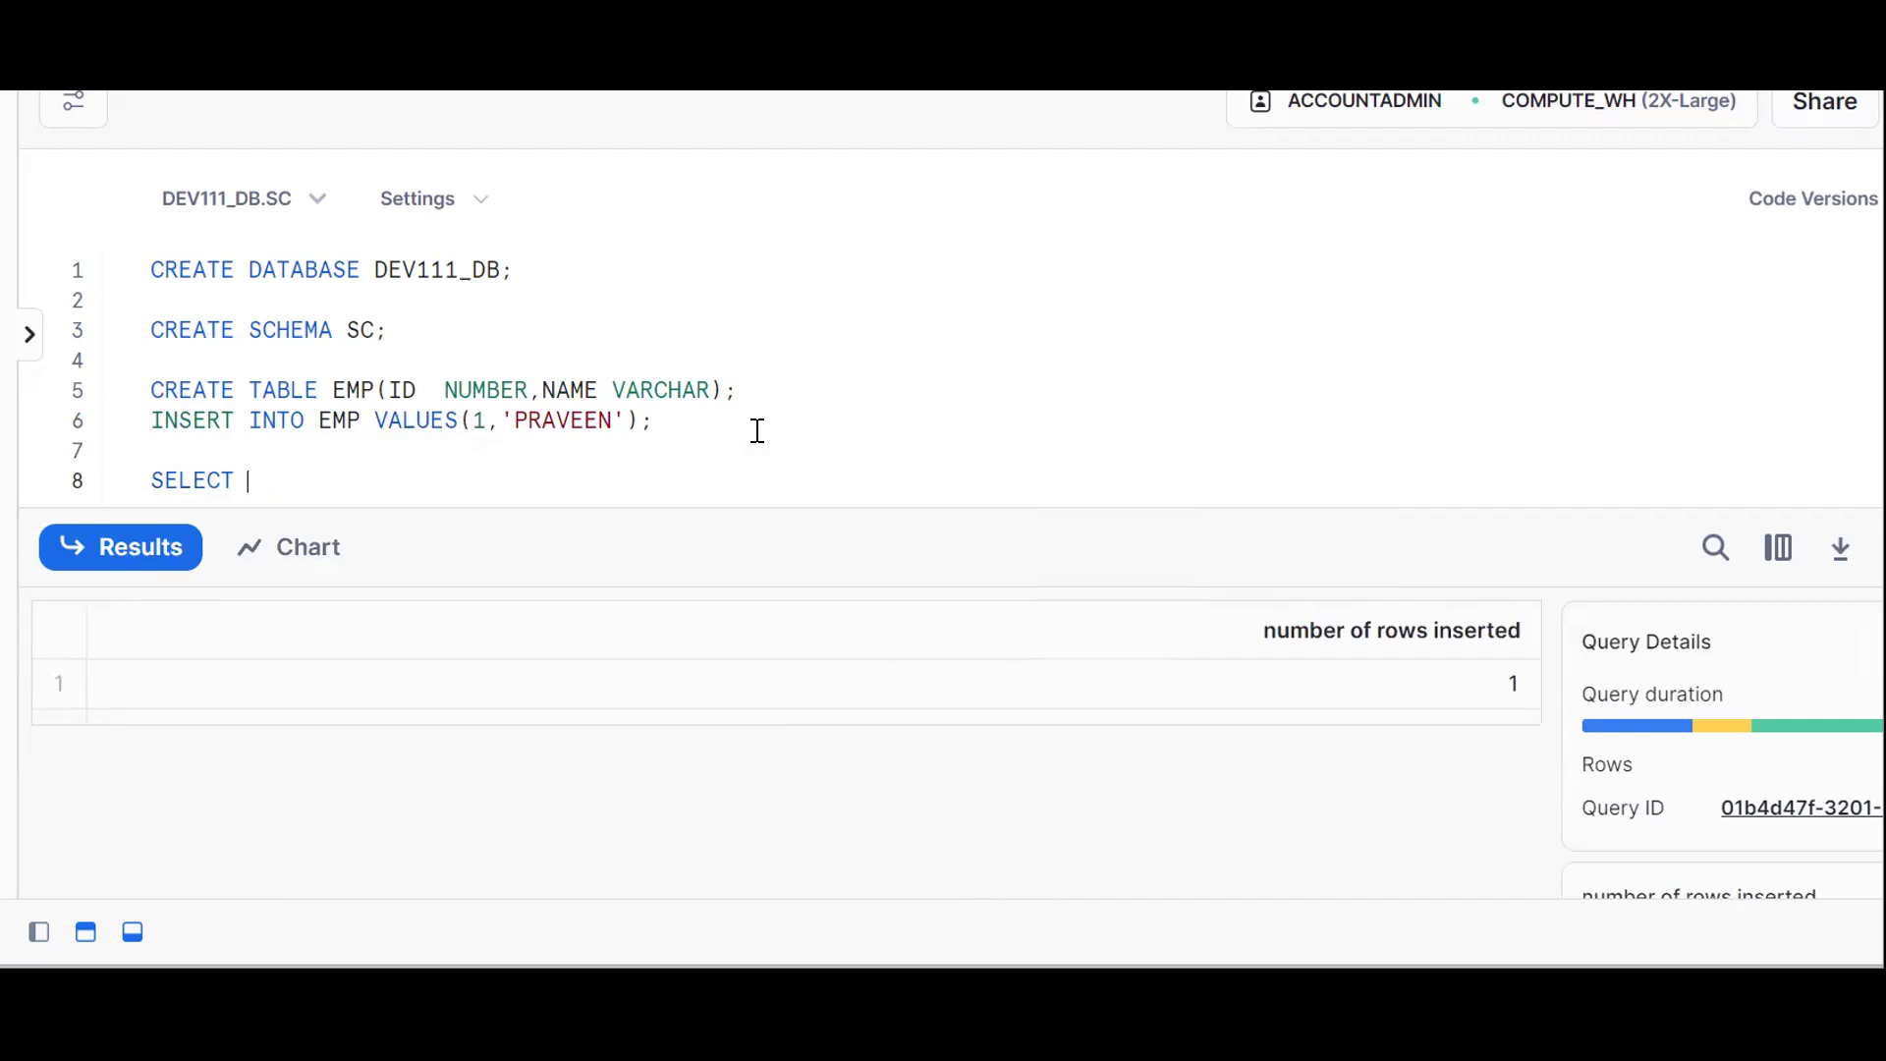
pyautogui.write('* FROM EMP;')
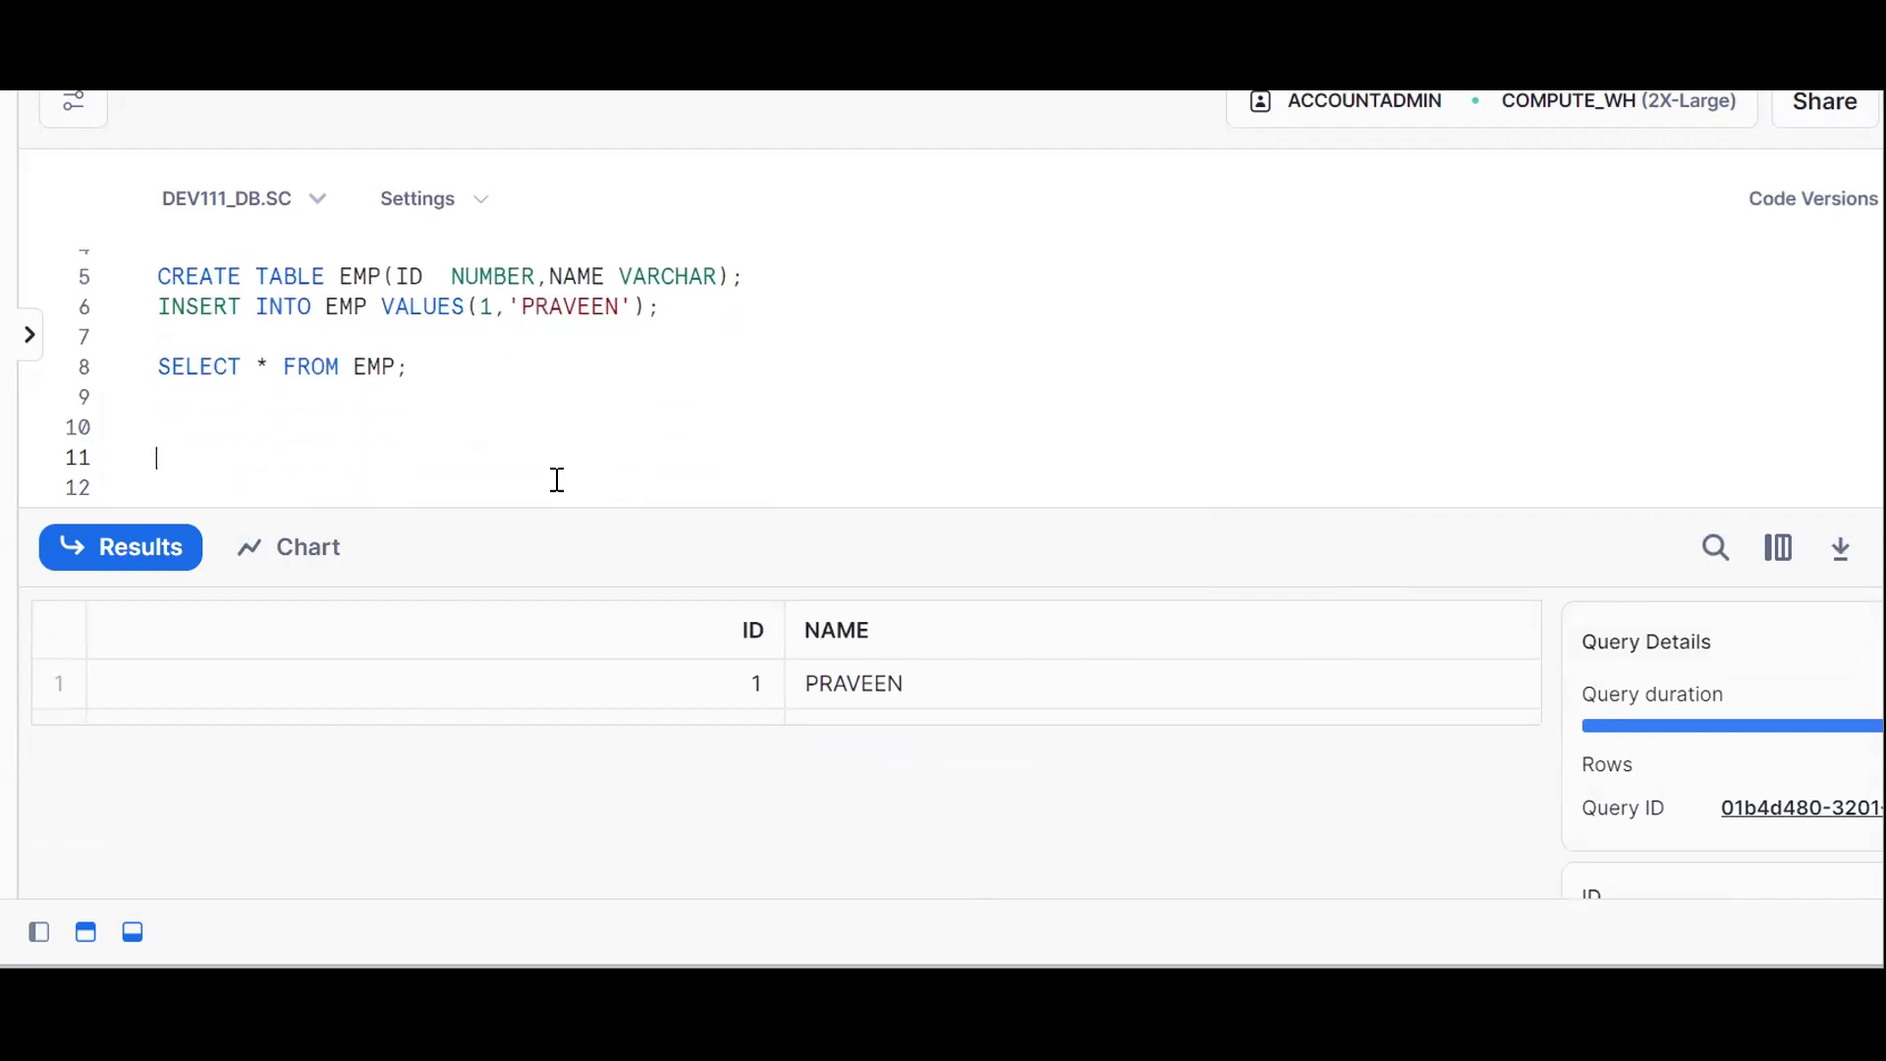
# Run CREATE VIEW EMP_V AS SELECT * FROM EMP; in the worksheet.
pyautogui.write('CREATE VIEW EMP_V')
pyautogui.write('SELECT * FROM EMP;')
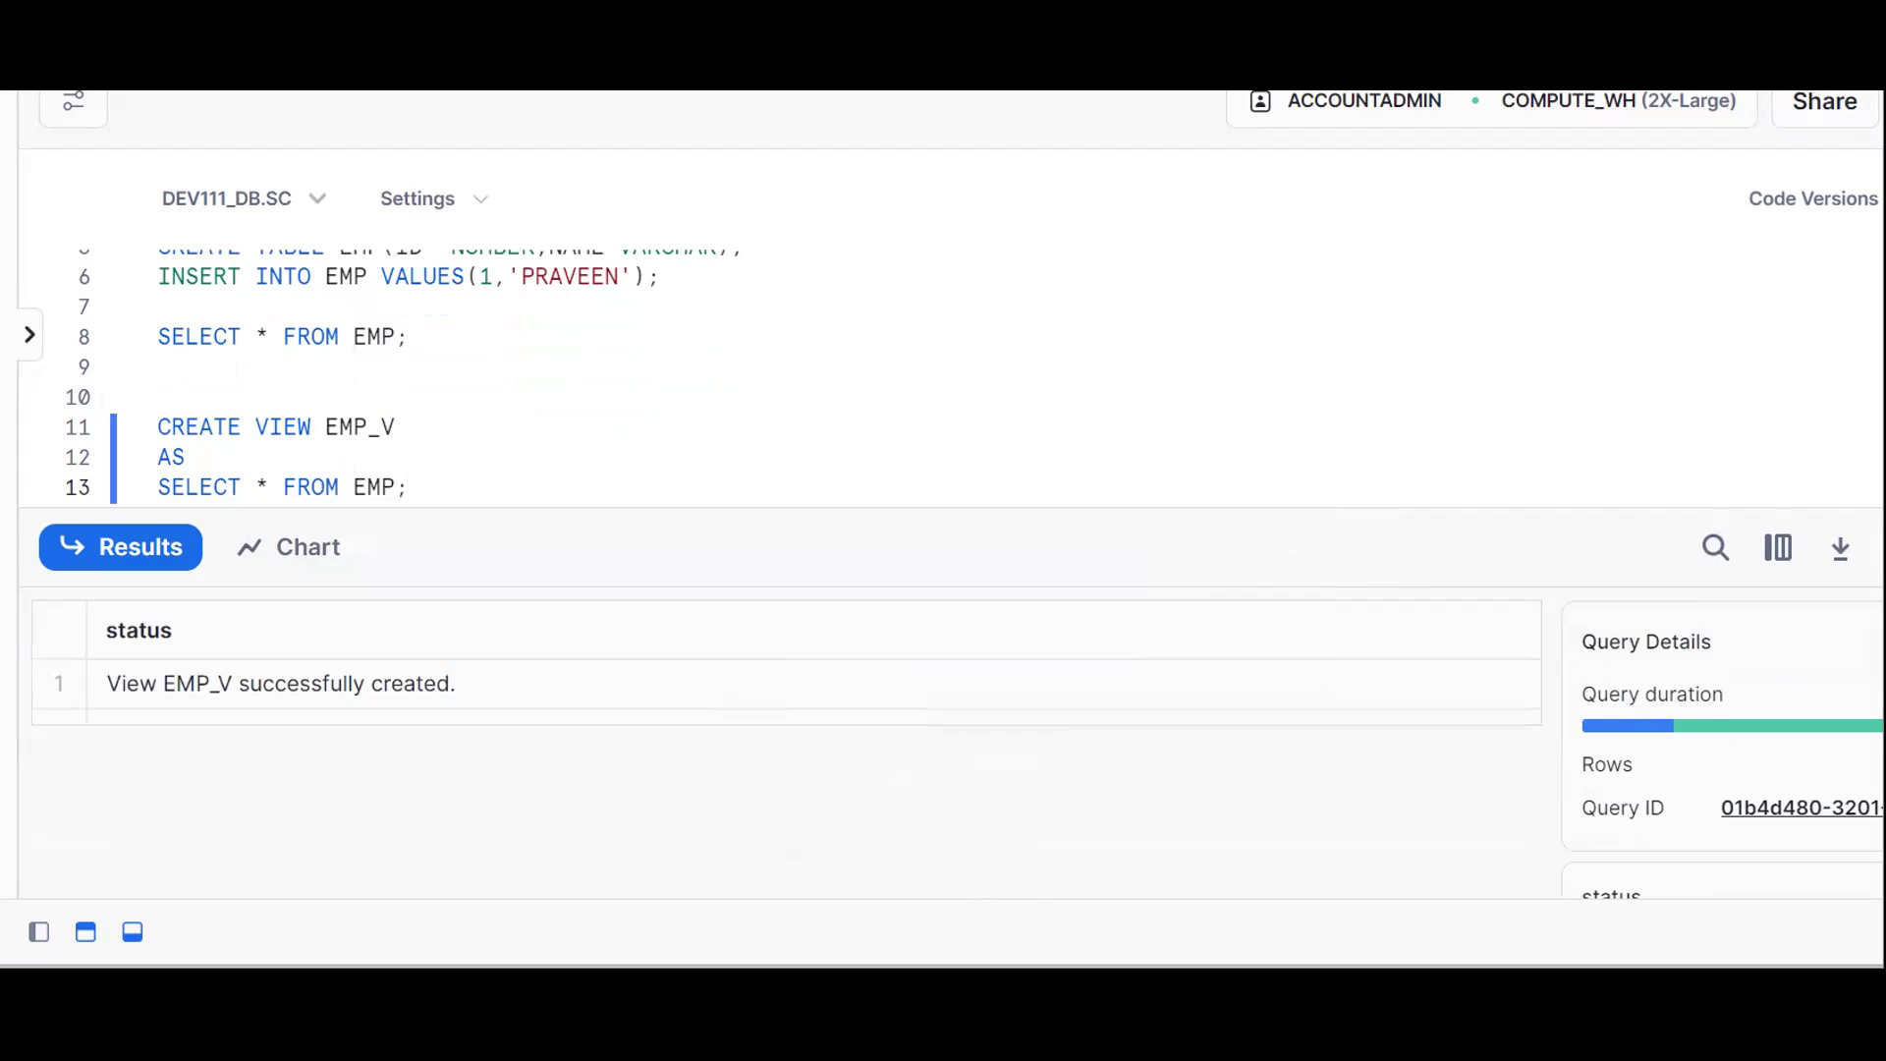
pyautogui.click(408, 488)
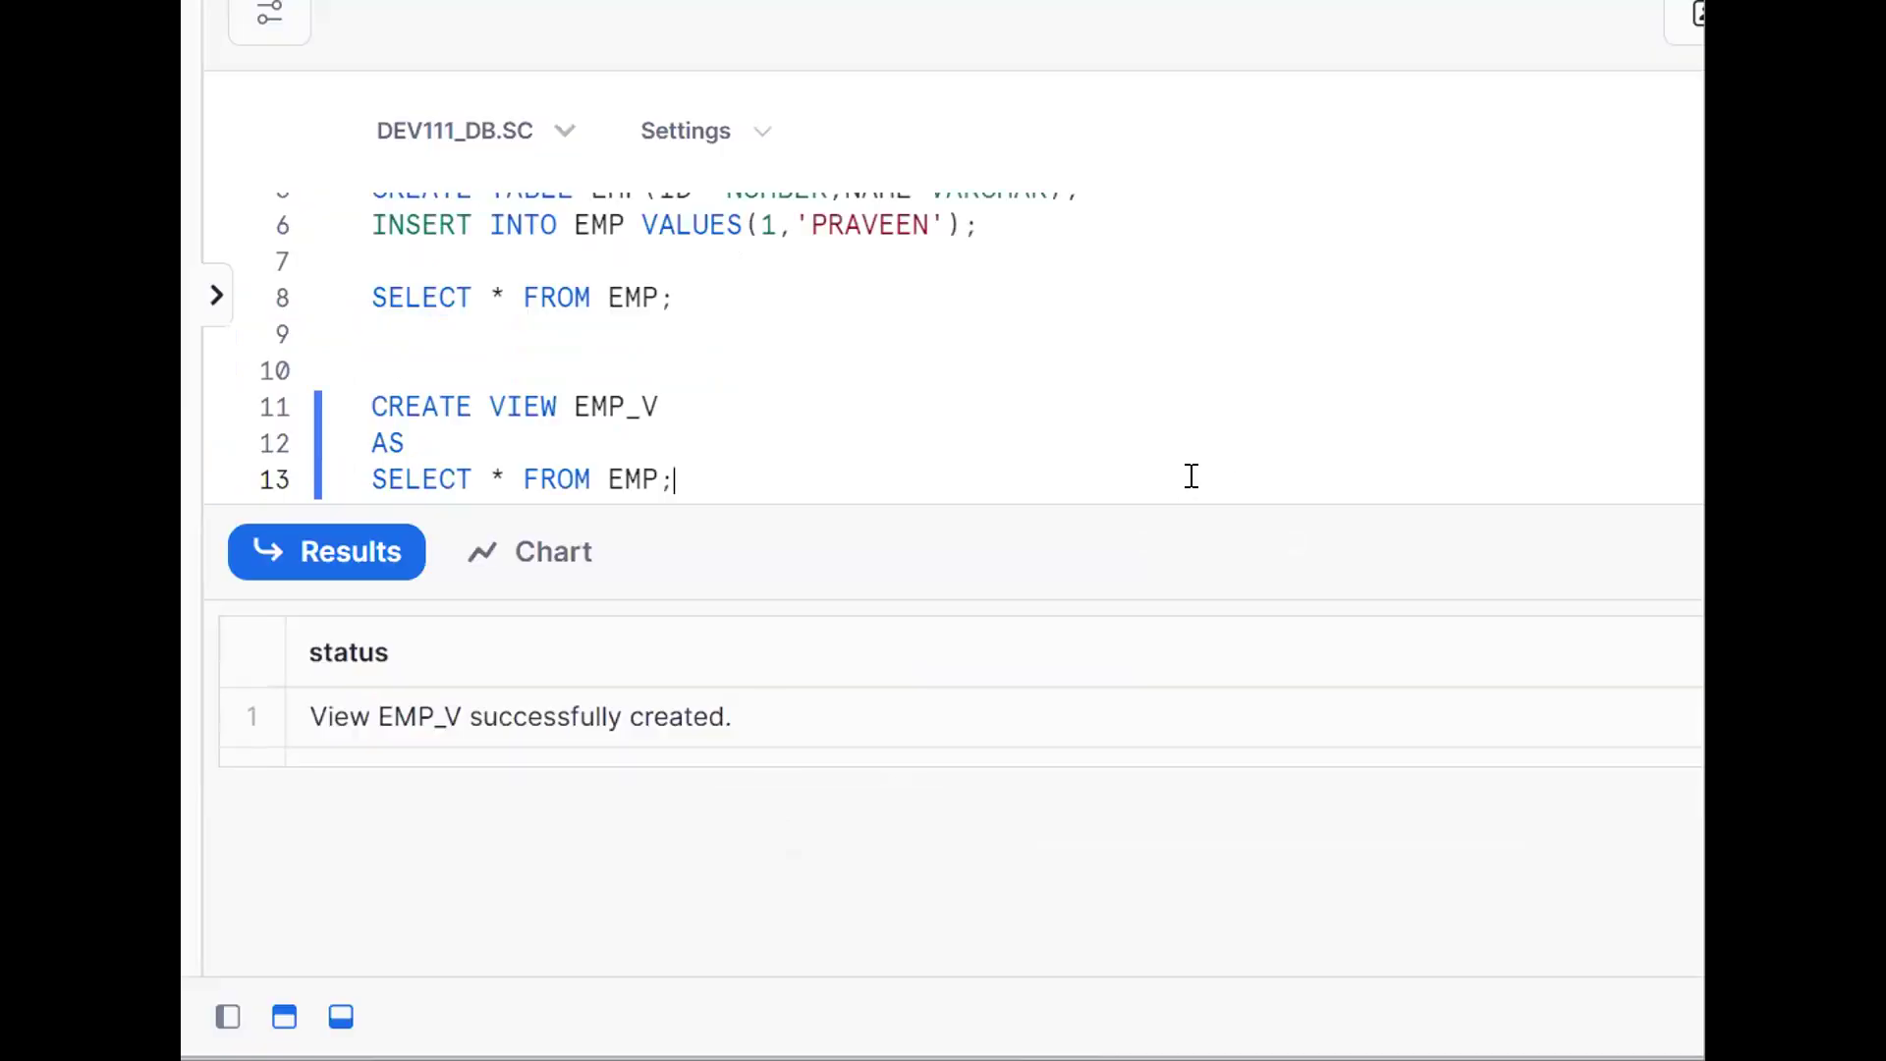
# Run SHOW VIEWS and scroll right to see EMP_V's is_secure value, false.
pyautogui.write('SHOW VIEWS;')
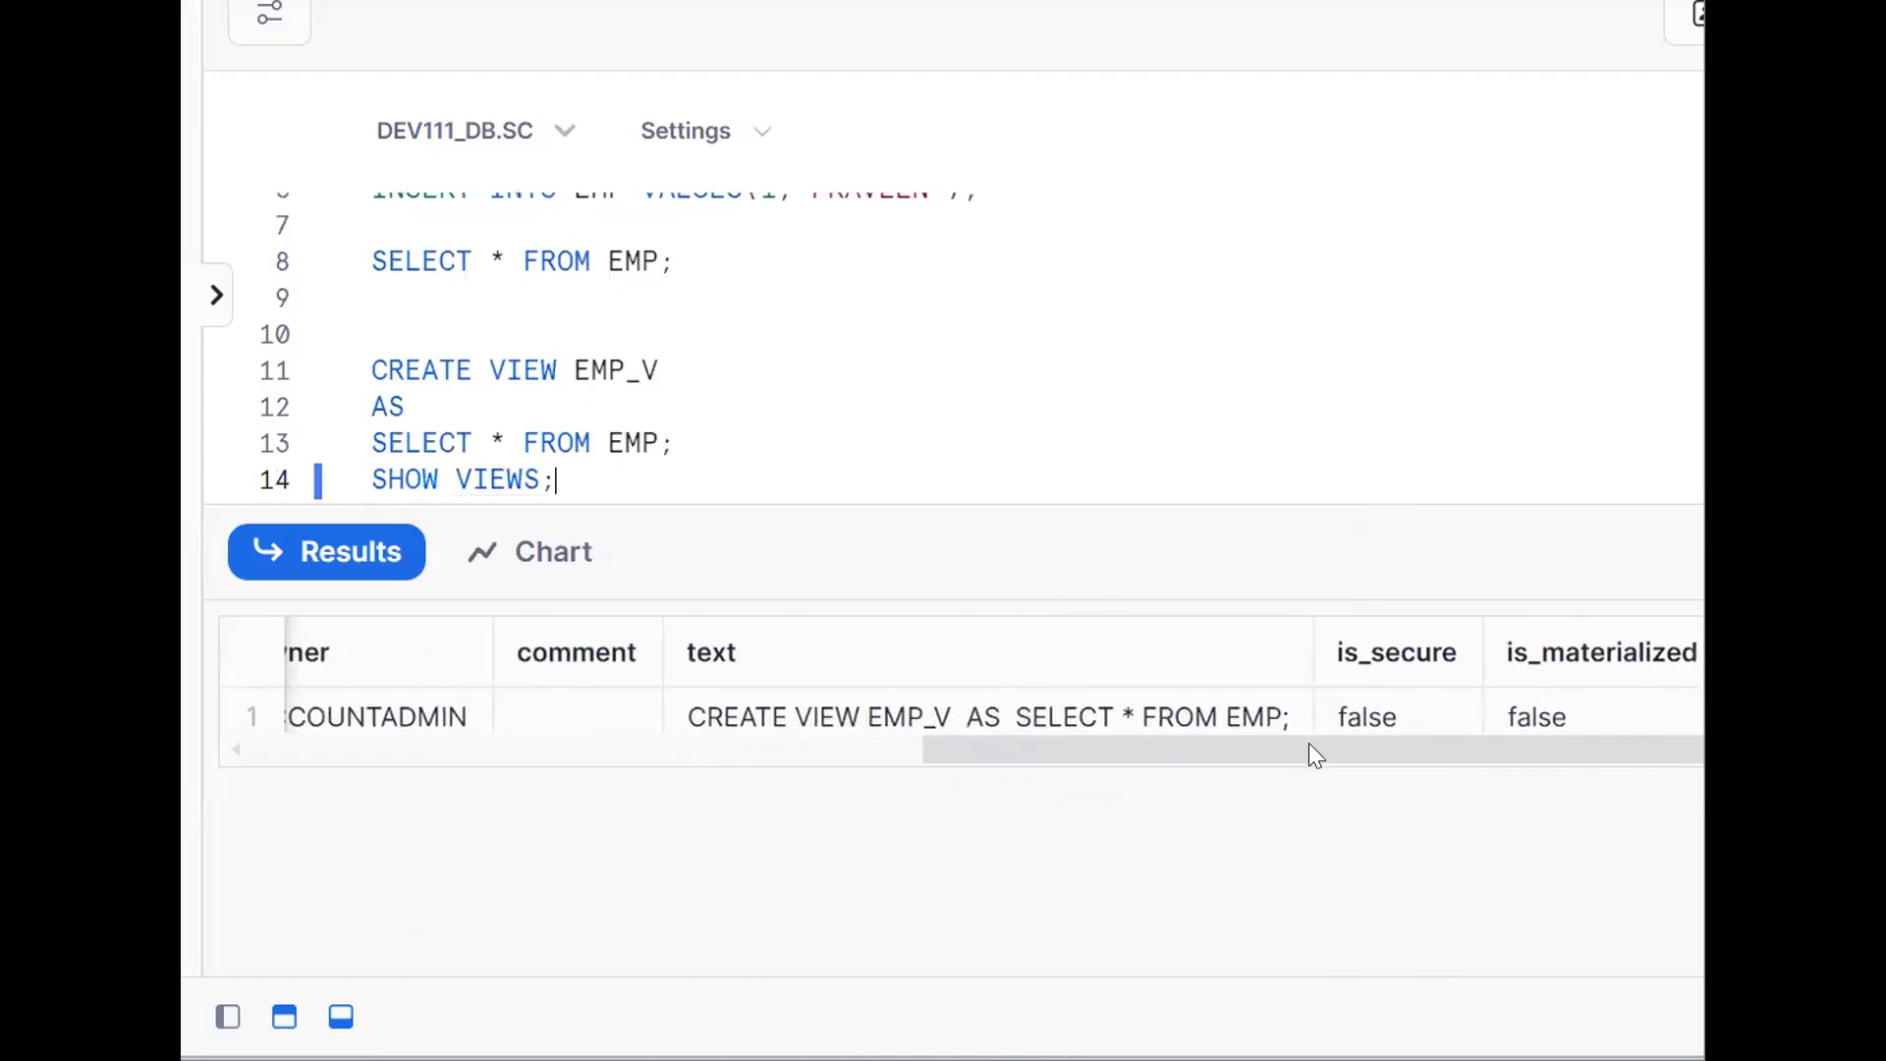
pyautogui.hscroll(3)
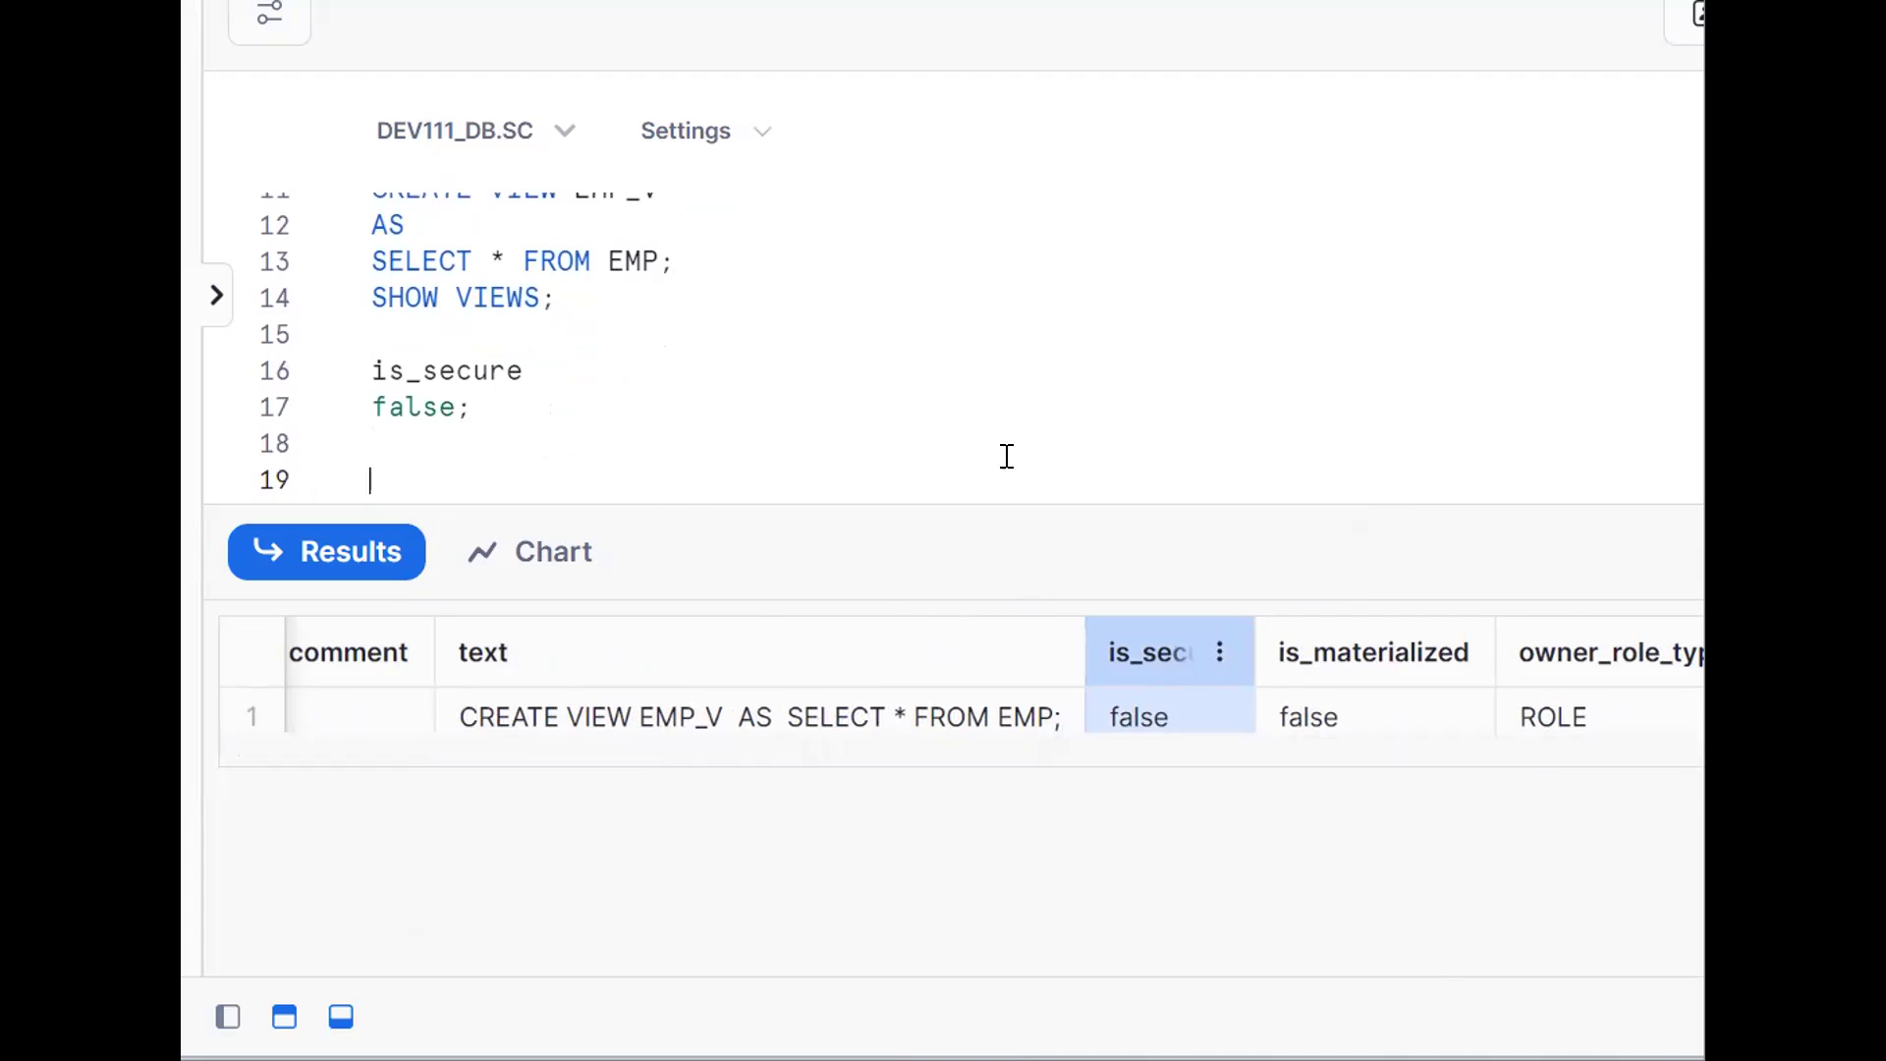
# Write the template ALTER VIEW VIEWS_NAME SET SECURE; and select that line.
pyautogui.write('A')
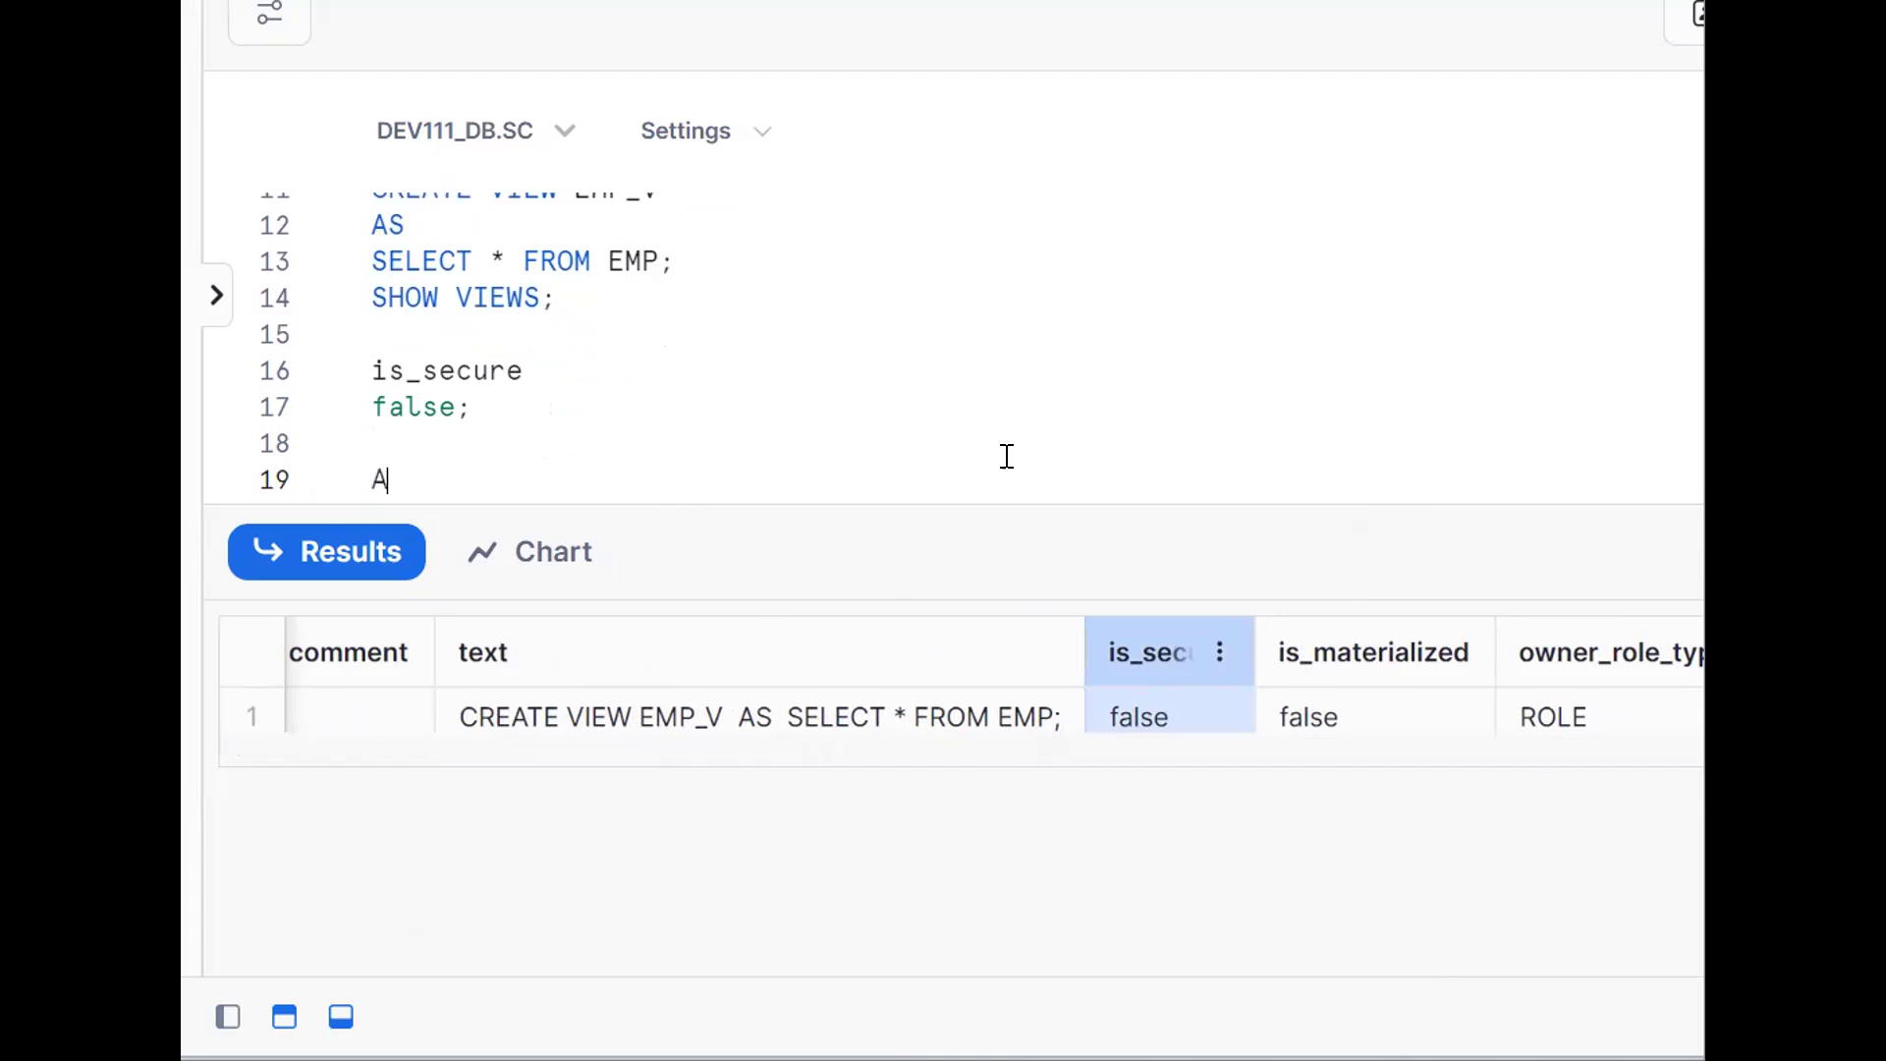
pyautogui.write('LTER')
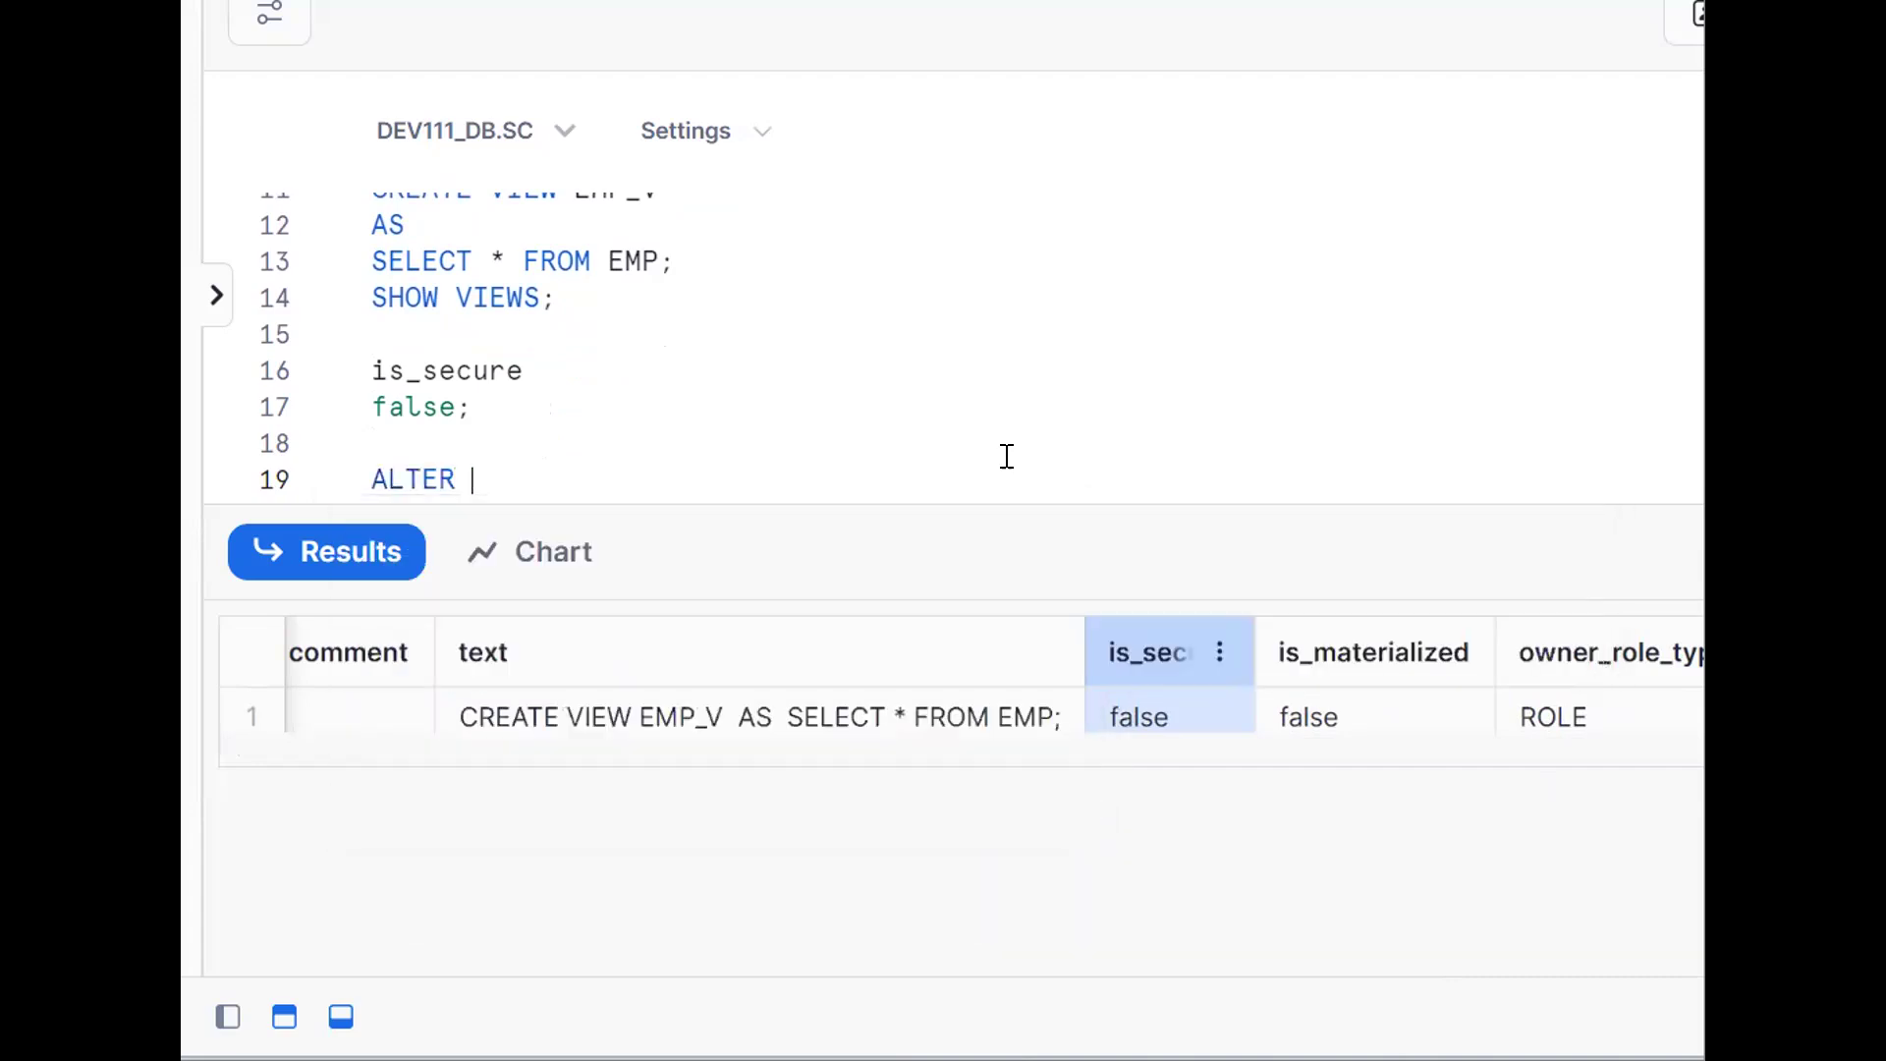
pyautogui.write('VIEW VIEW')
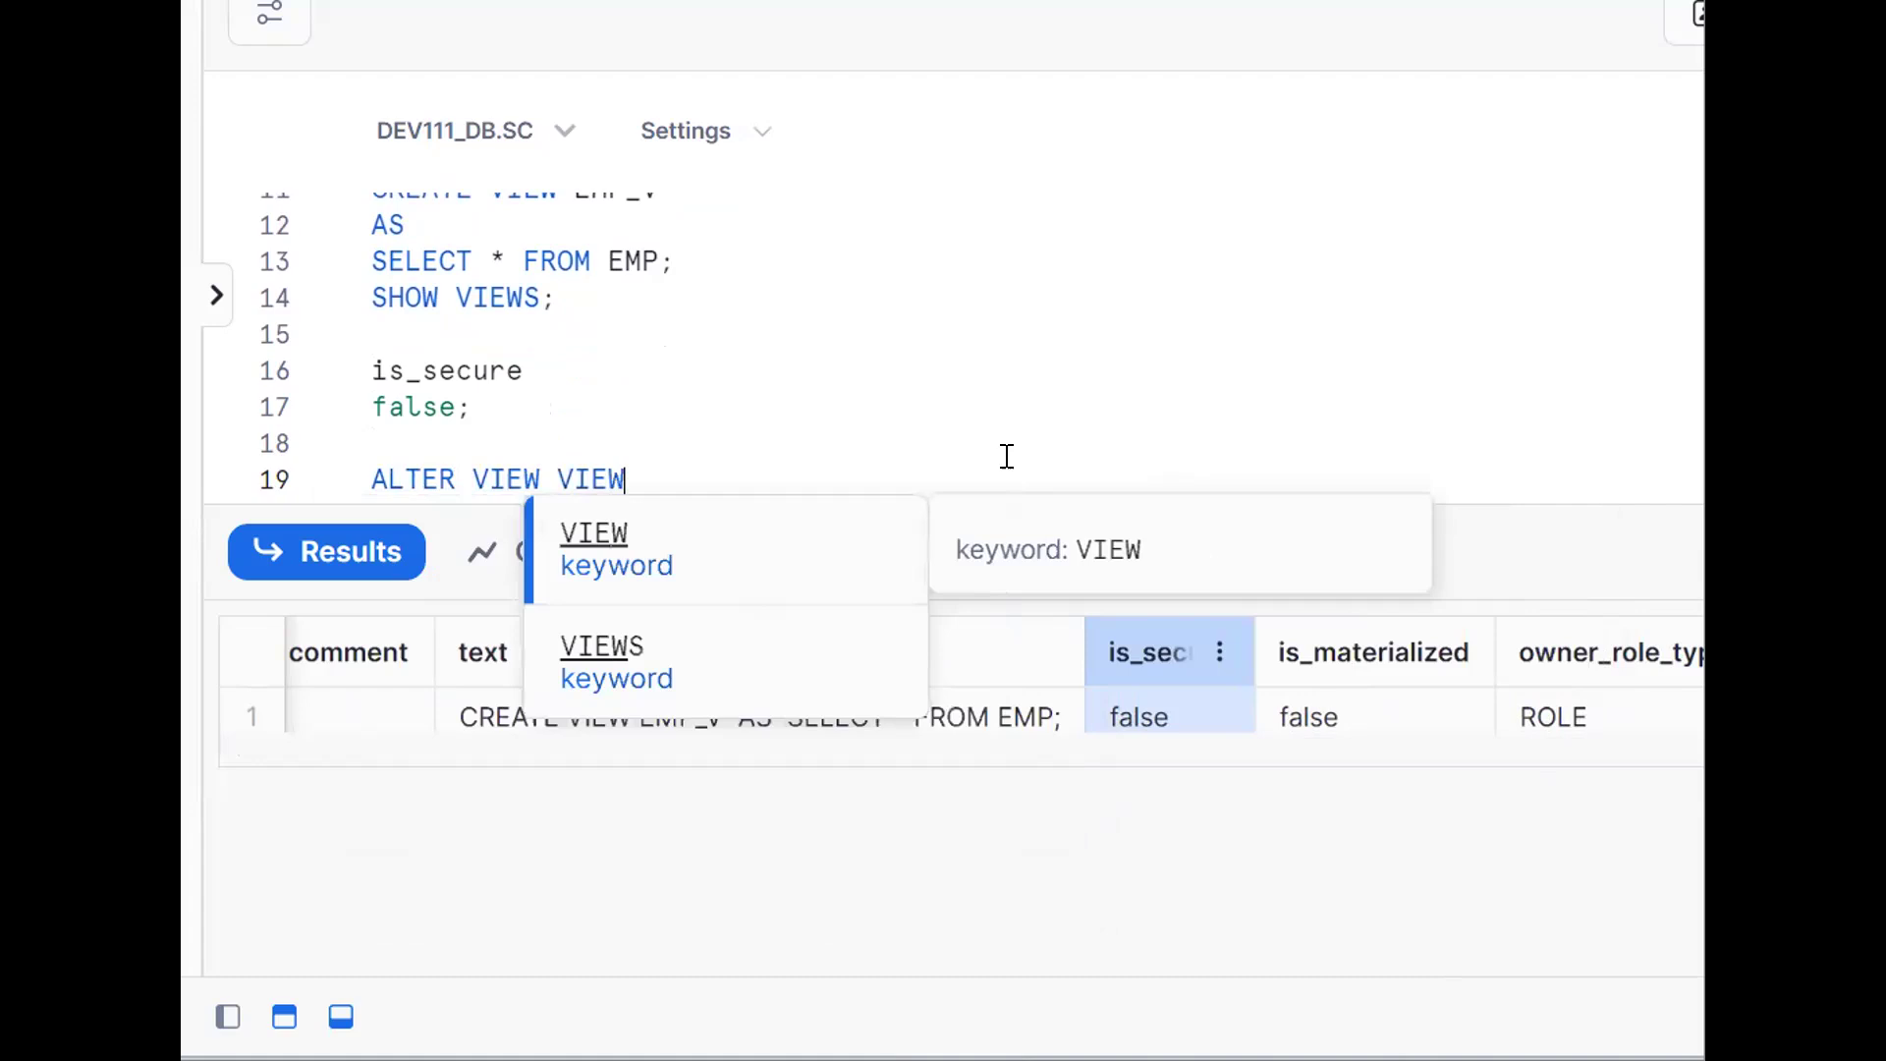
pyautogui.write('S_NAME SET SECURE;')
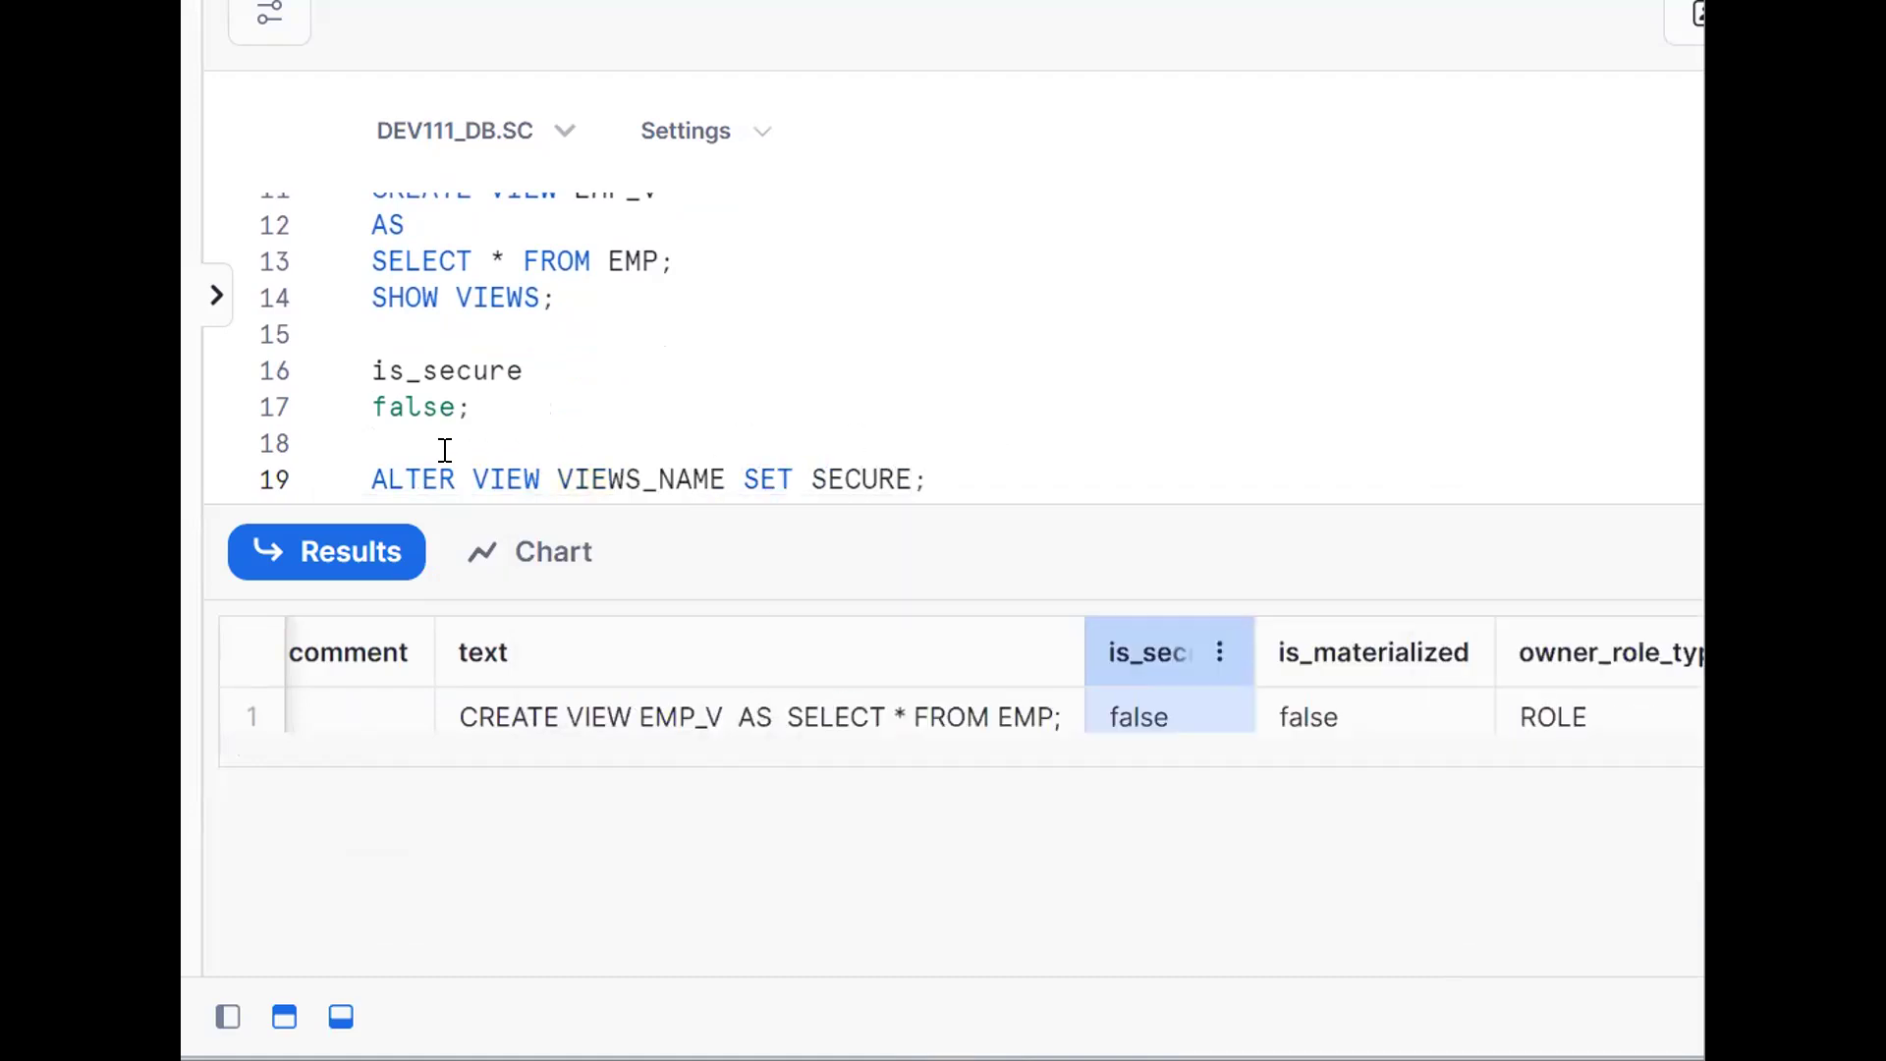
pyautogui.tripleClick(647, 478)
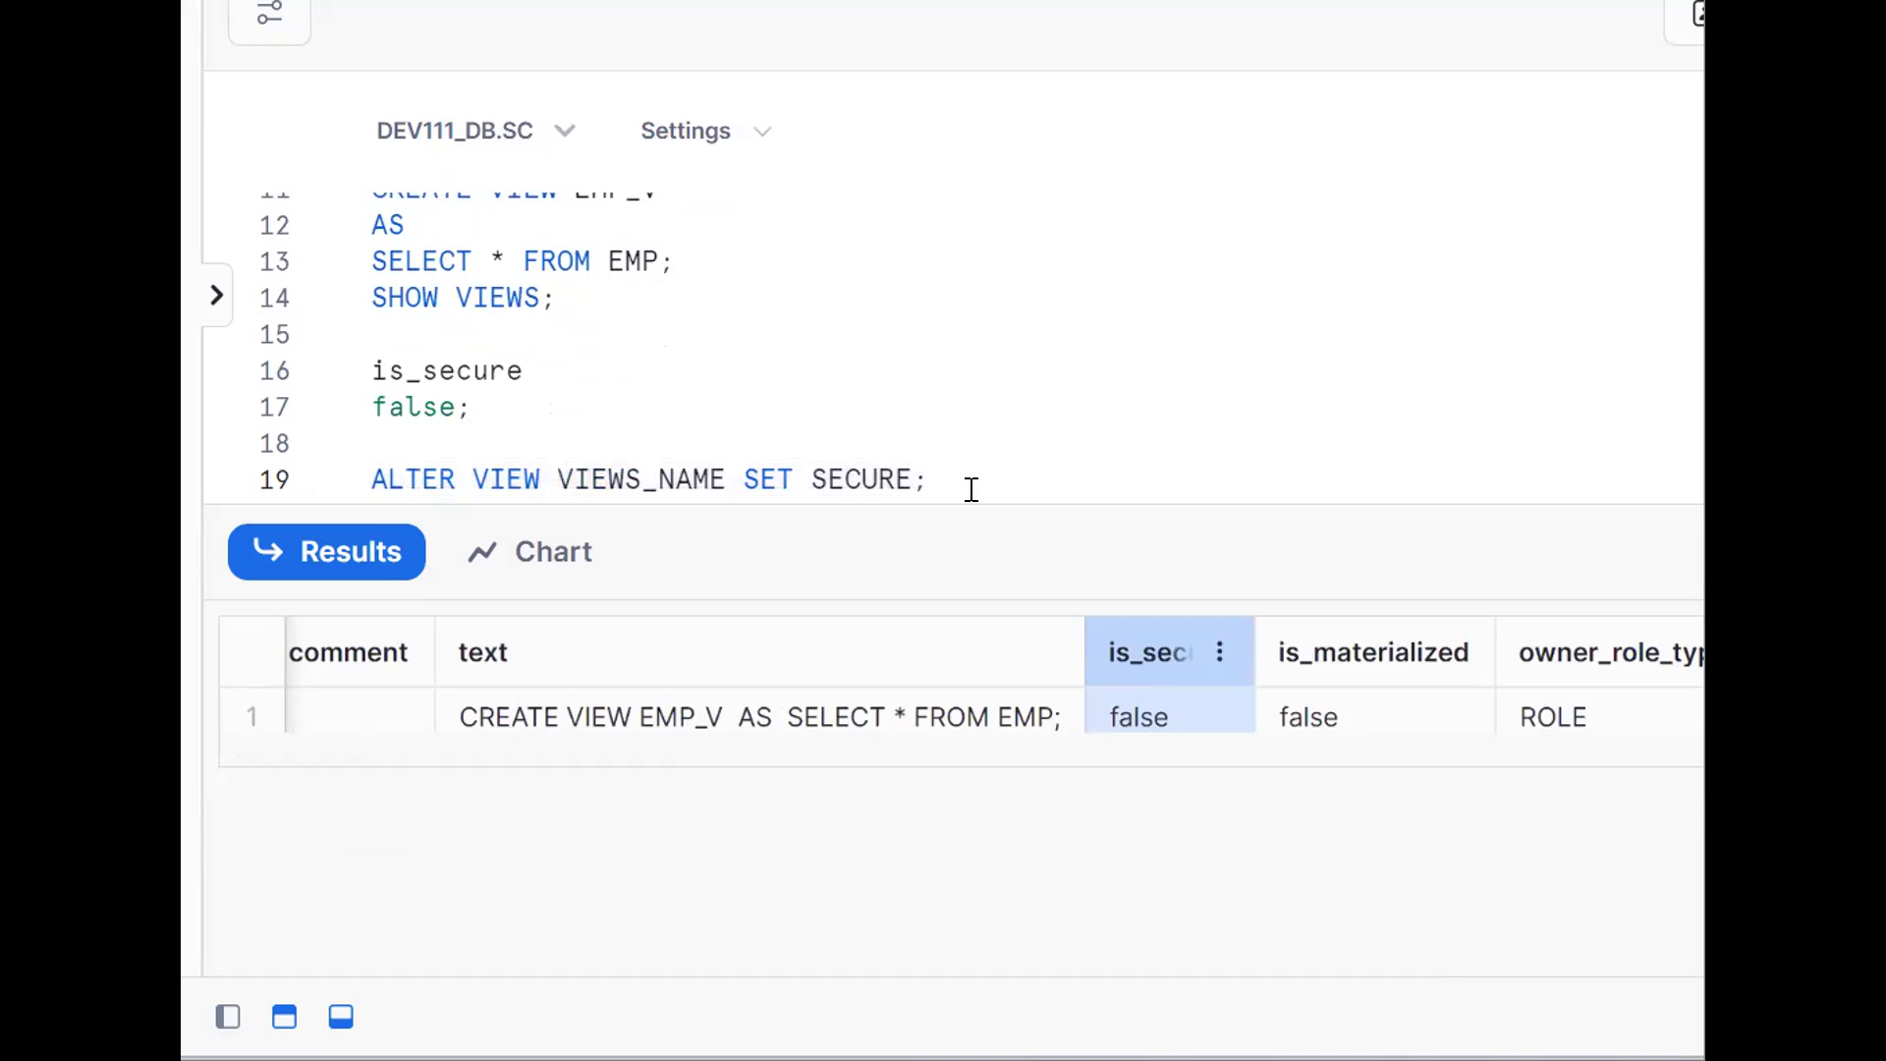
# Run ALTER VIEW EMP_V SET SECURE;, rerun SHOW VIEWS, and note 'true'.
pyautogui.write('ALTER')
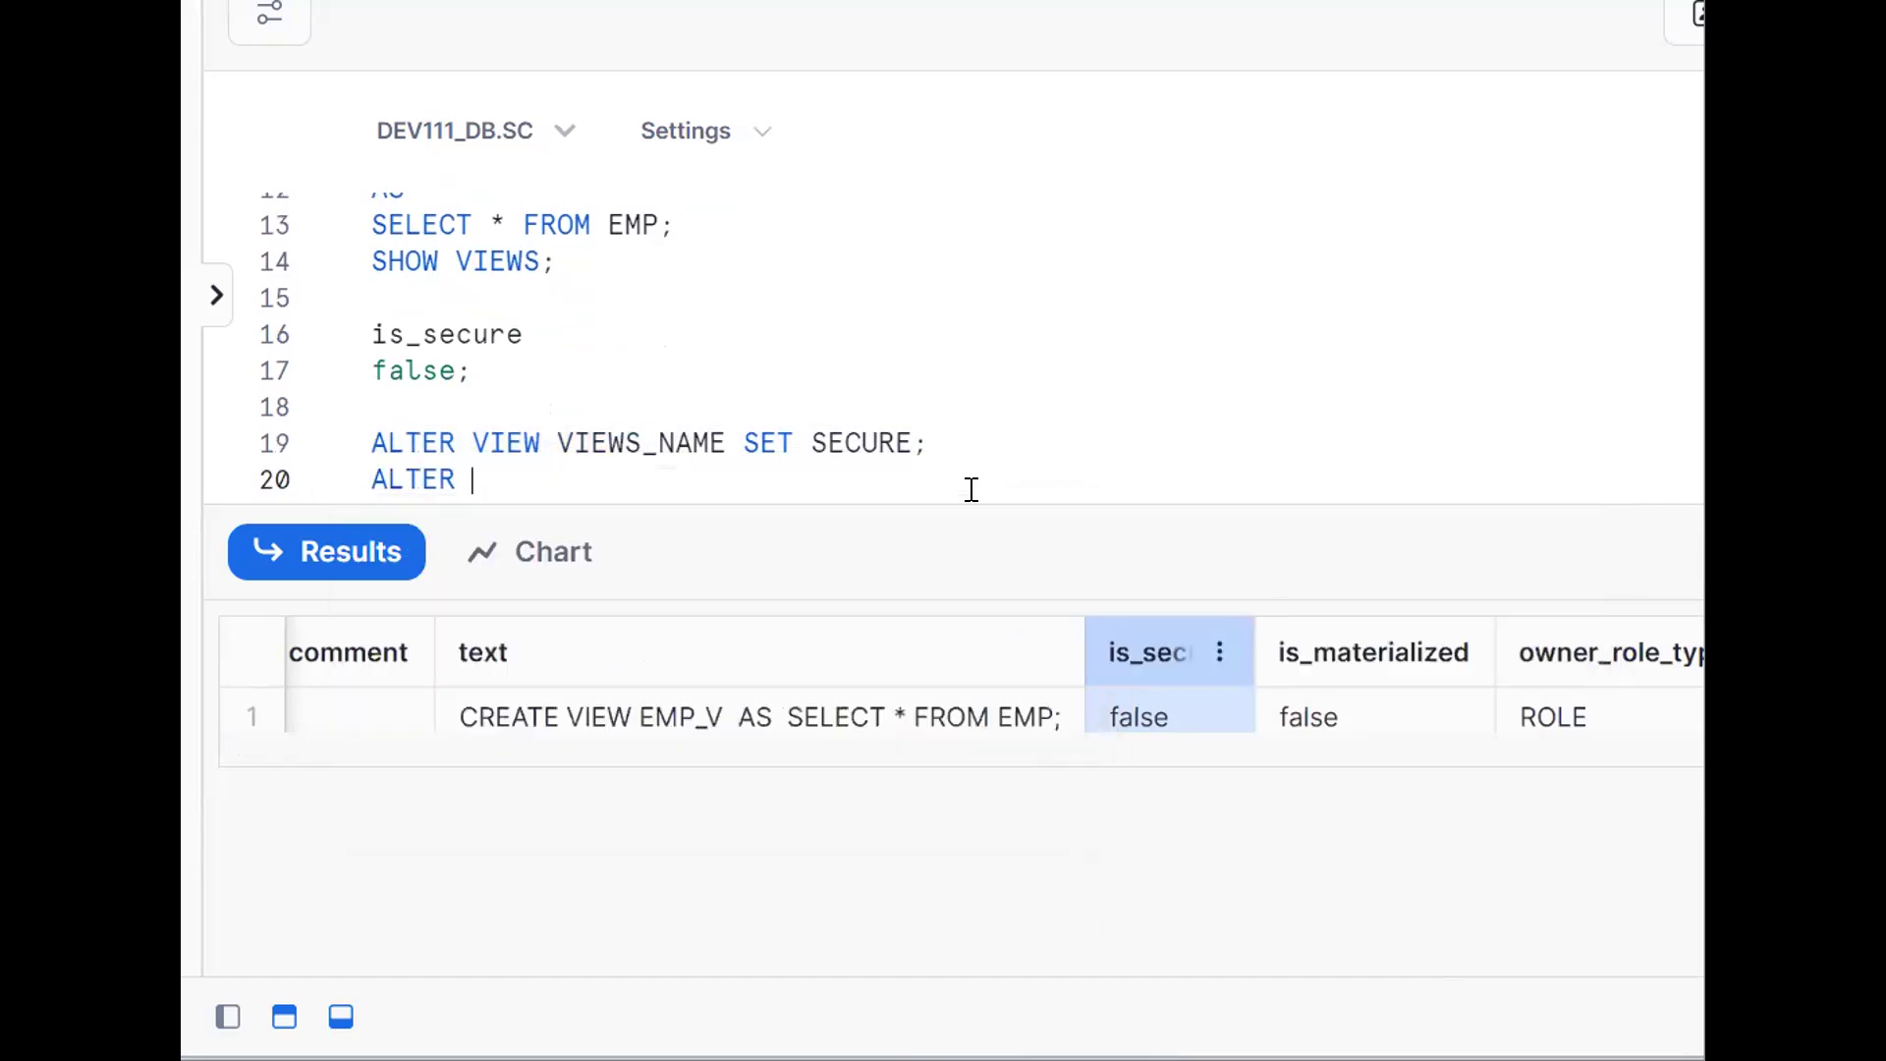
pyautogui.write('VIEW')
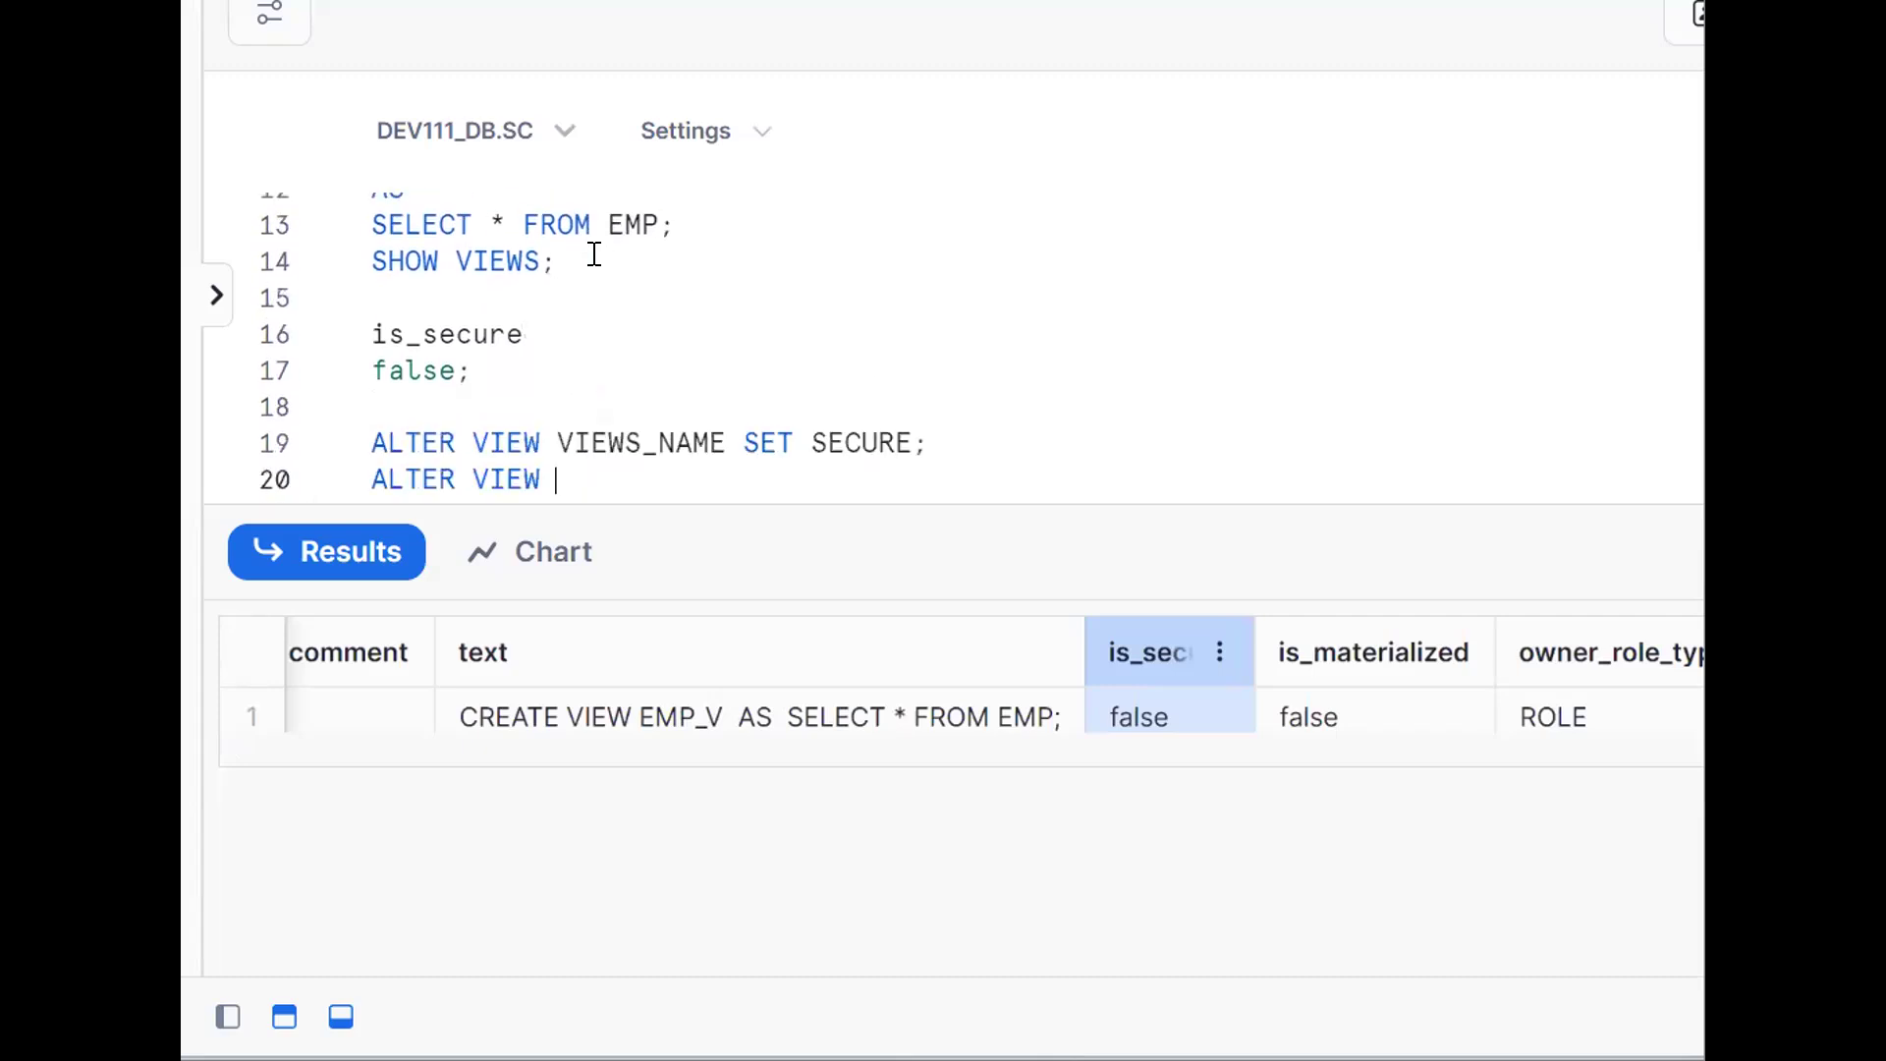
pyautogui.write('EMP_V SET S')
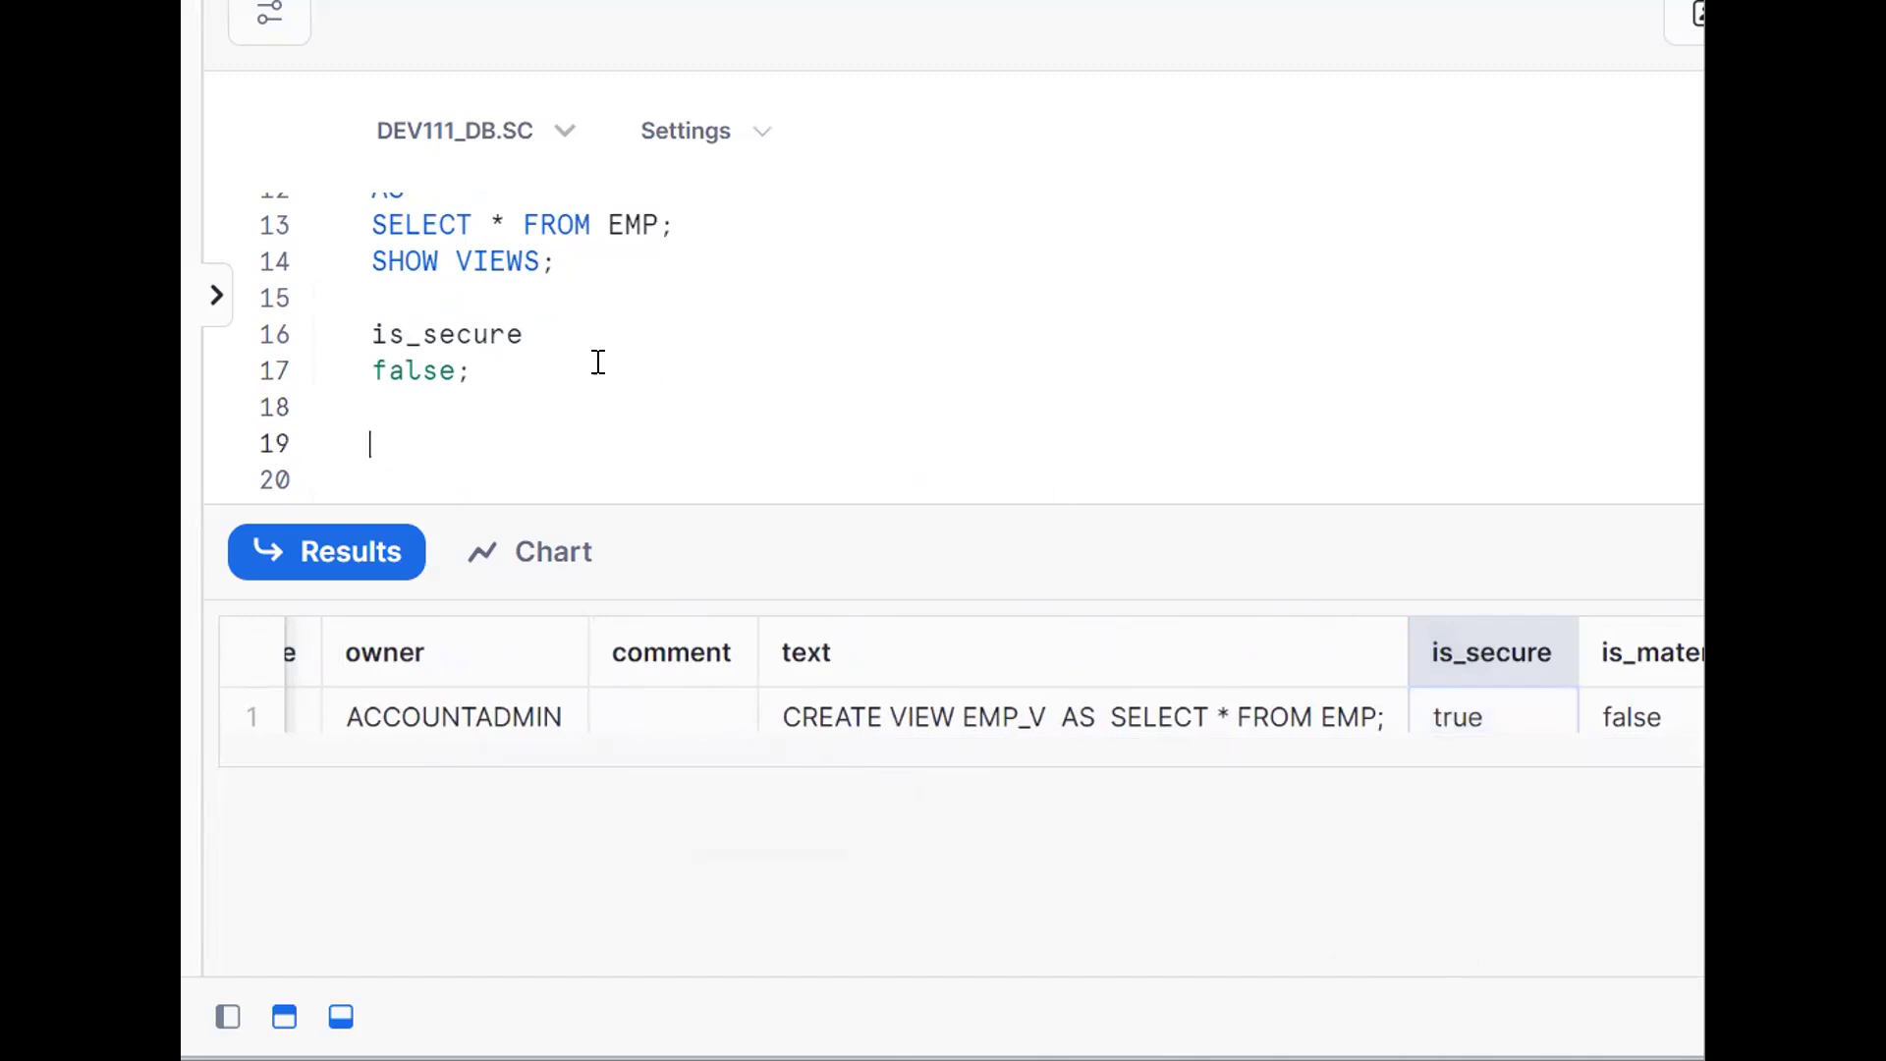
pyautogui.write('true')
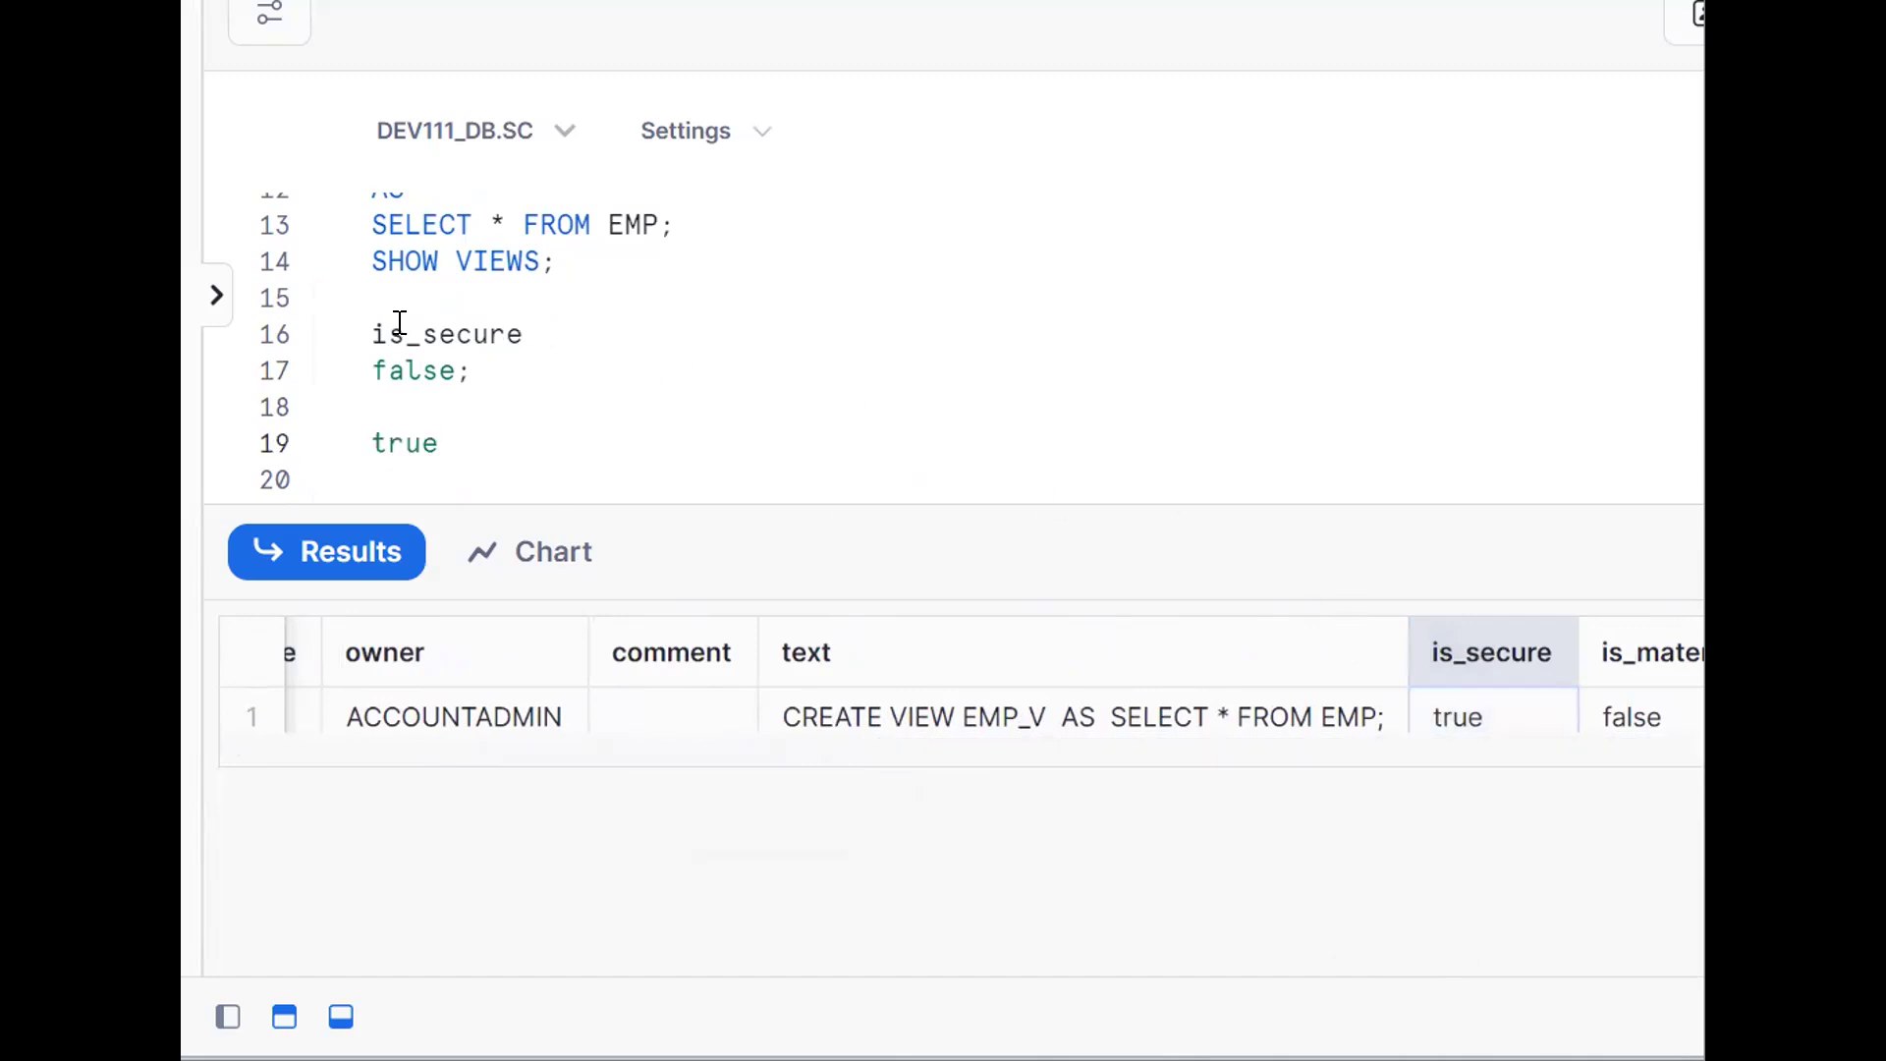